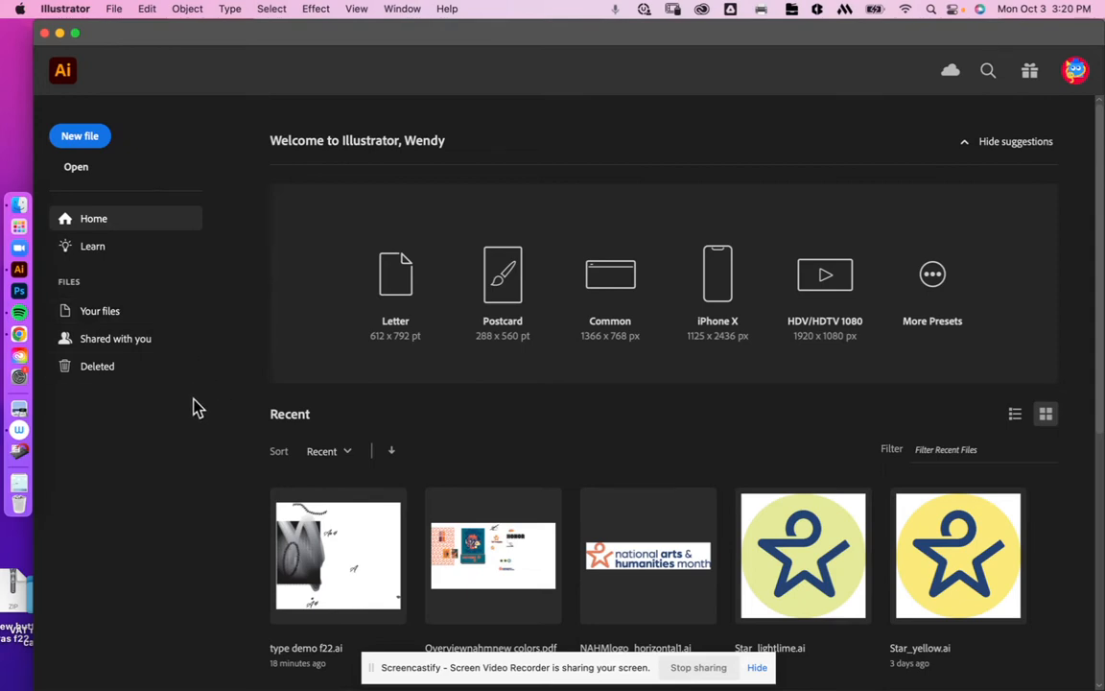
pyautogui.moveTo(215, 419)
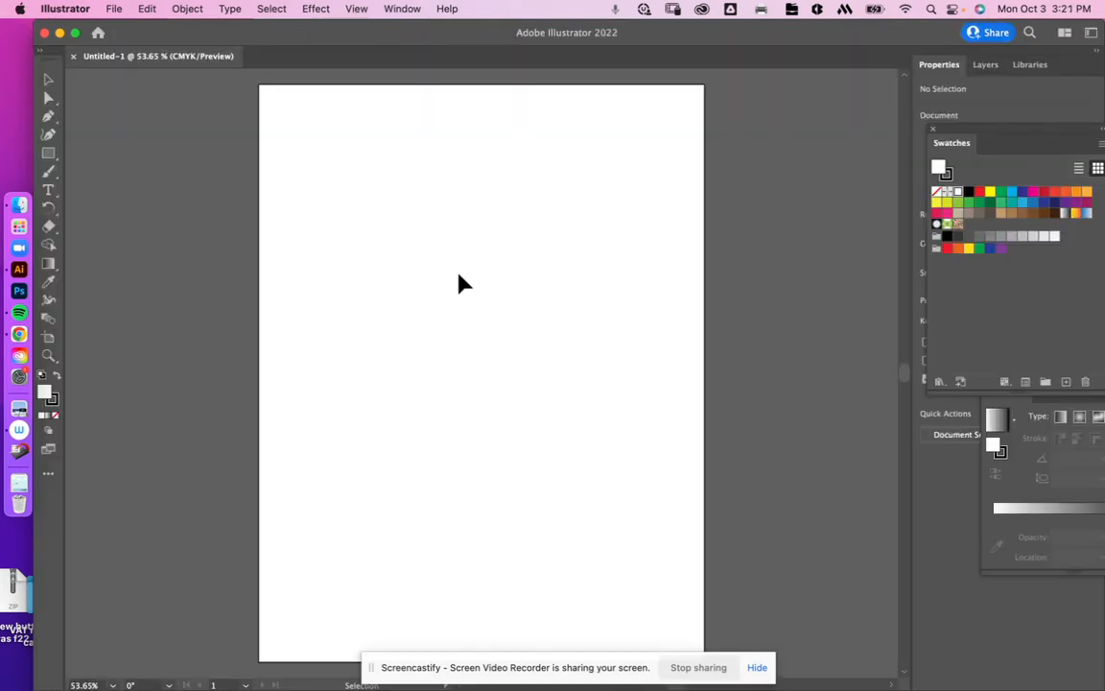
# Place monsters clipart.jpeg from the Desktop onto the artboard
pyautogui.click(115, 8)
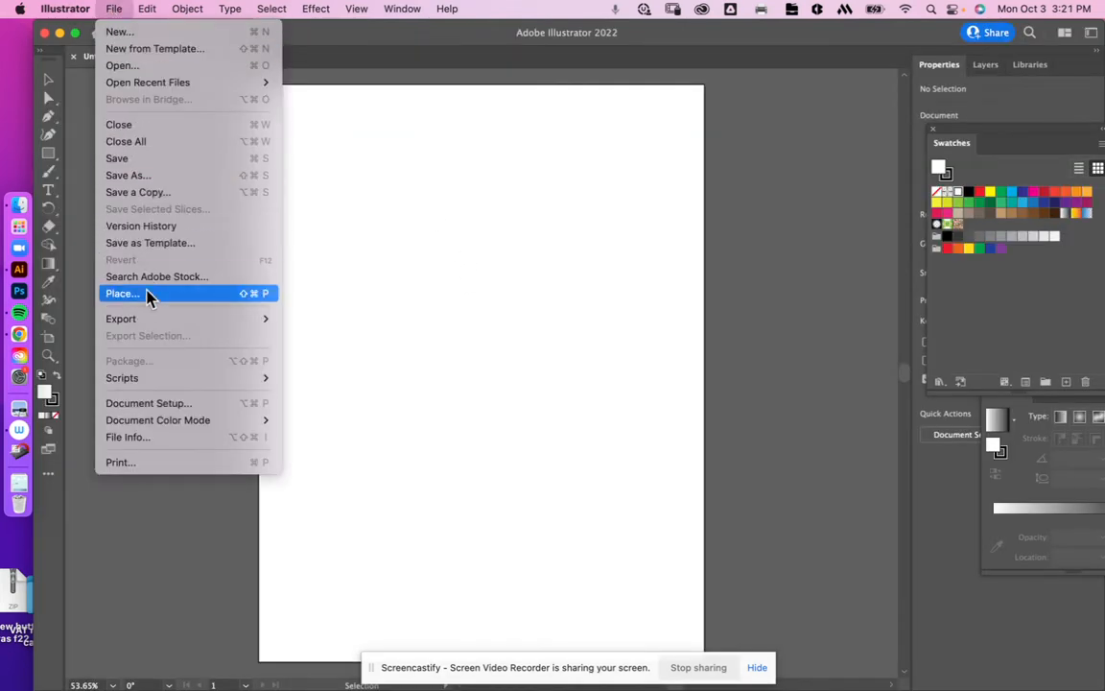
pyautogui.click(122, 292)
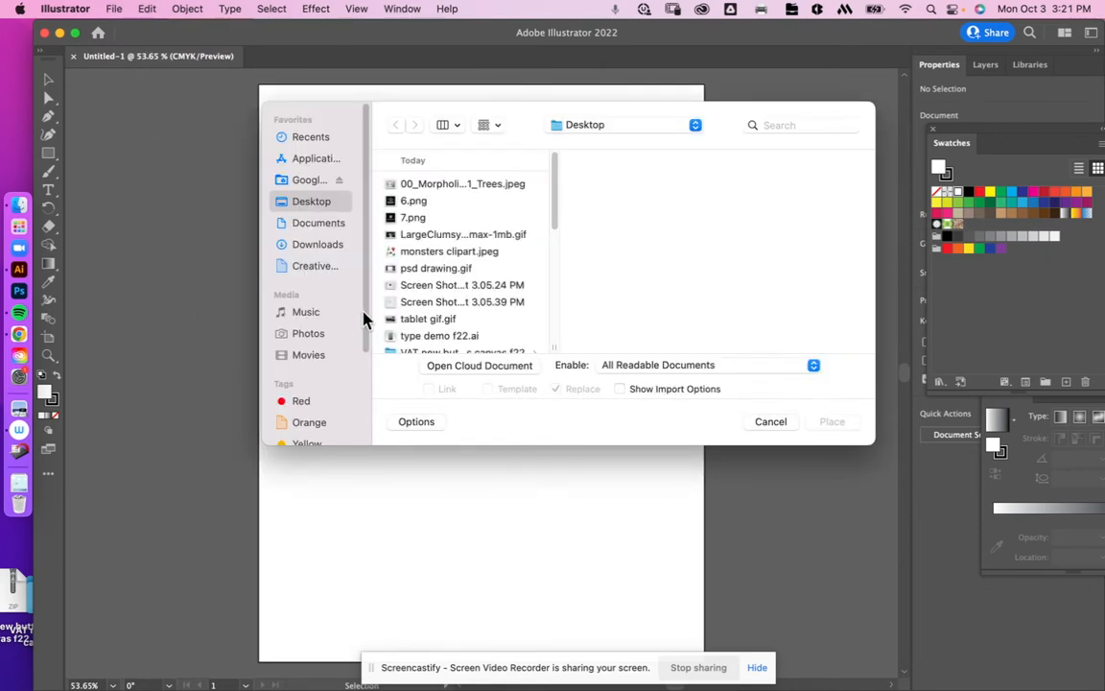
pyautogui.moveTo(333, 254)
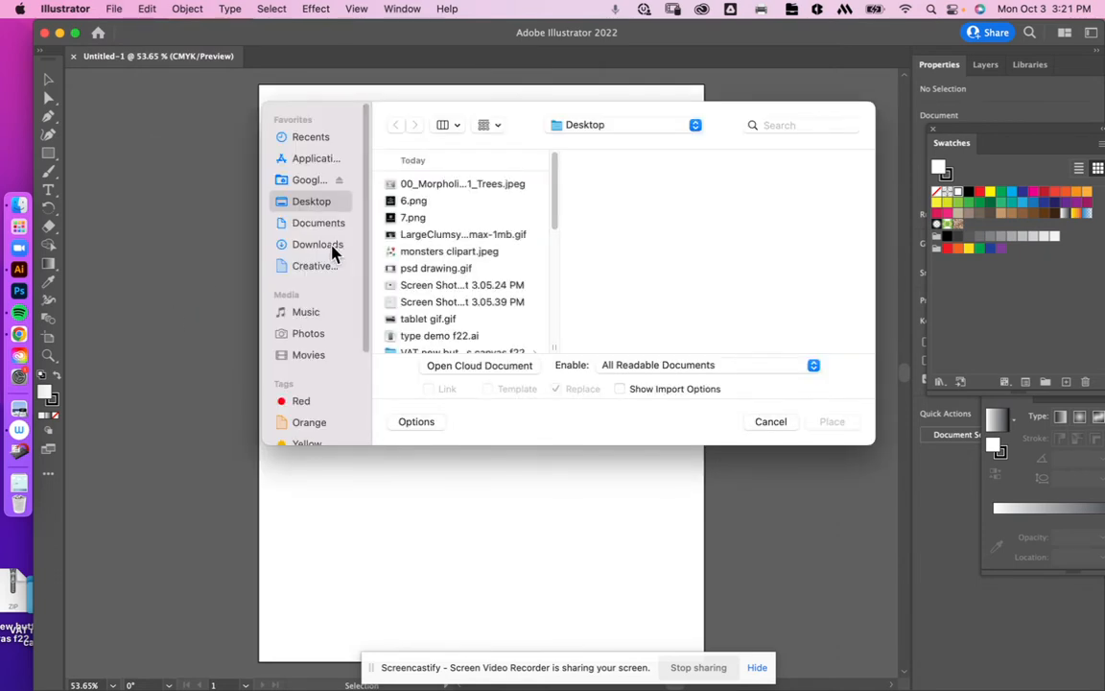
pyautogui.click(449, 251)
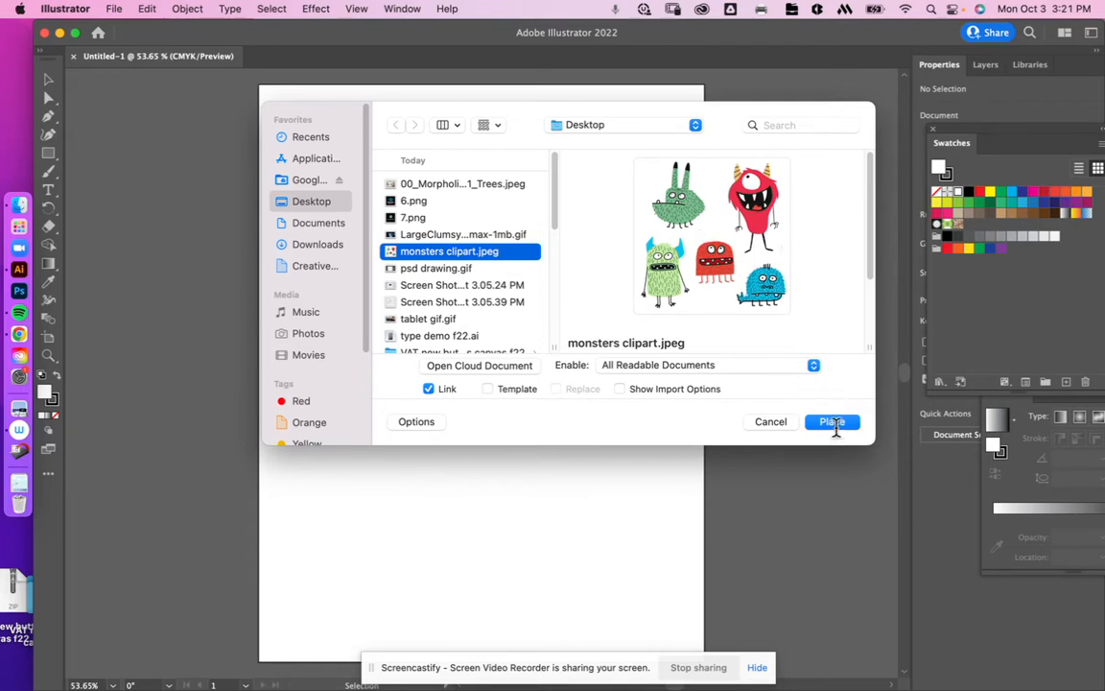
pyautogui.click(831, 423)
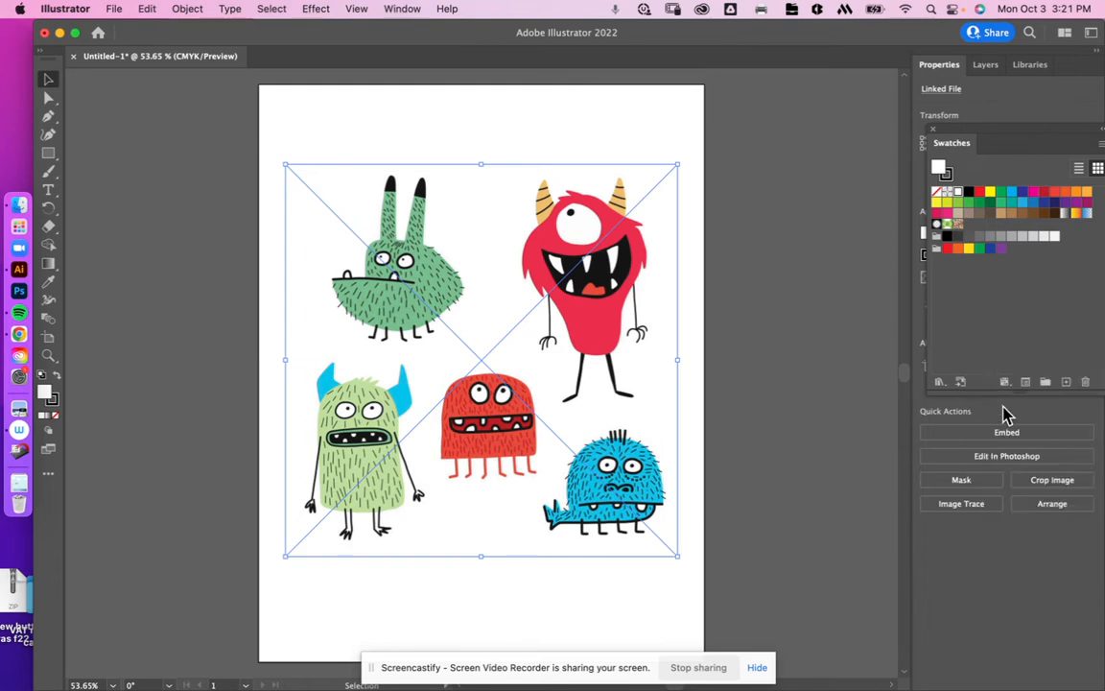
pyautogui.moveTo(1007, 432)
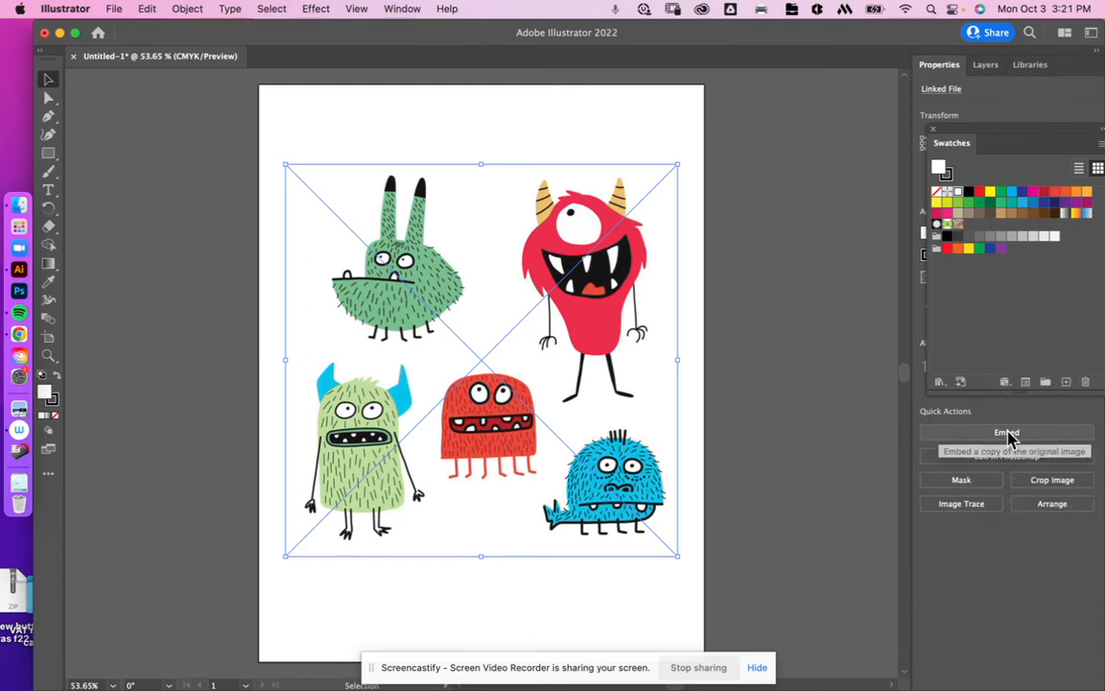
# Embed the placed monster image, lock Layer 1, and add a new empty layer above it
pyautogui.click(1007, 432)
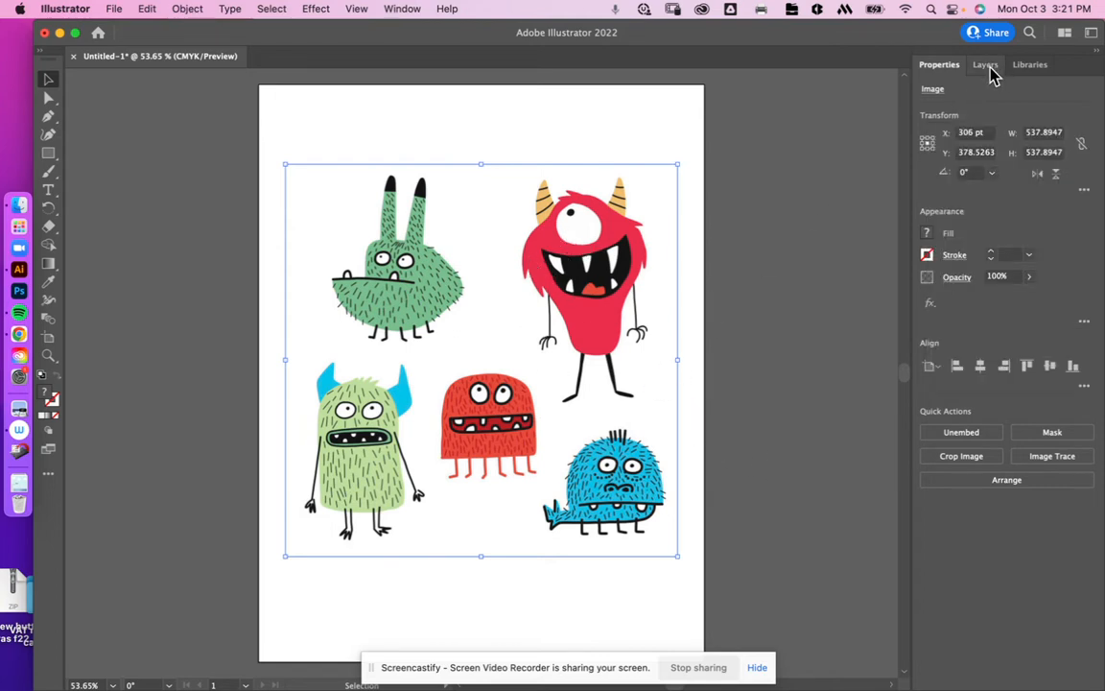
pyautogui.click(985, 64)
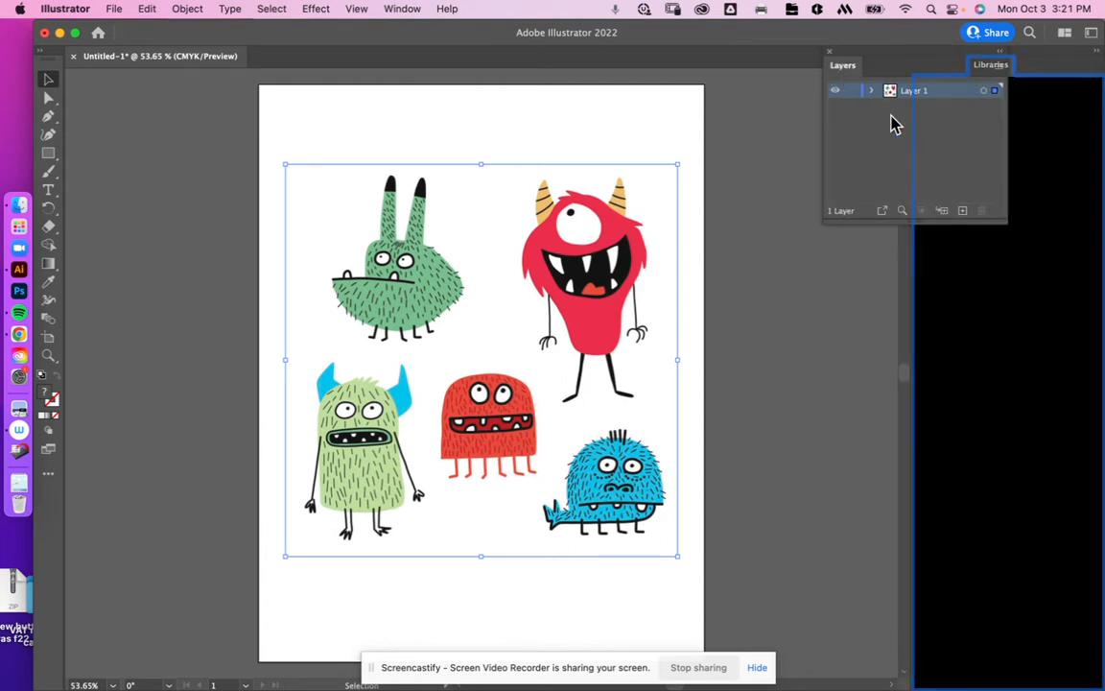
pyautogui.moveTo(854, 97)
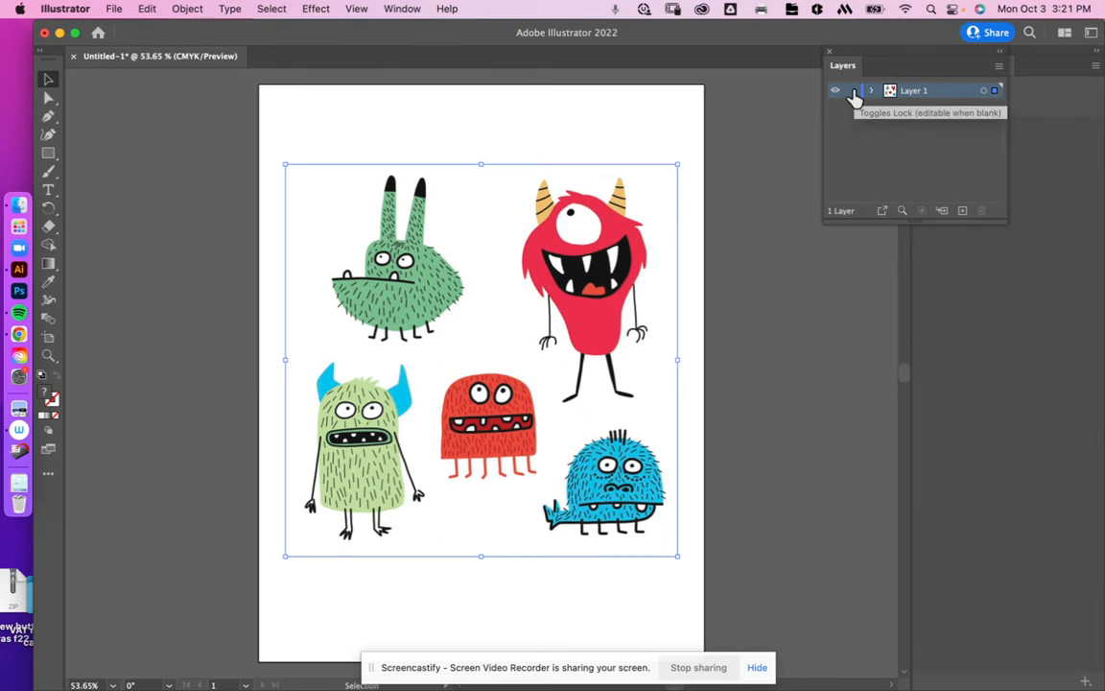
pyautogui.click(963, 211)
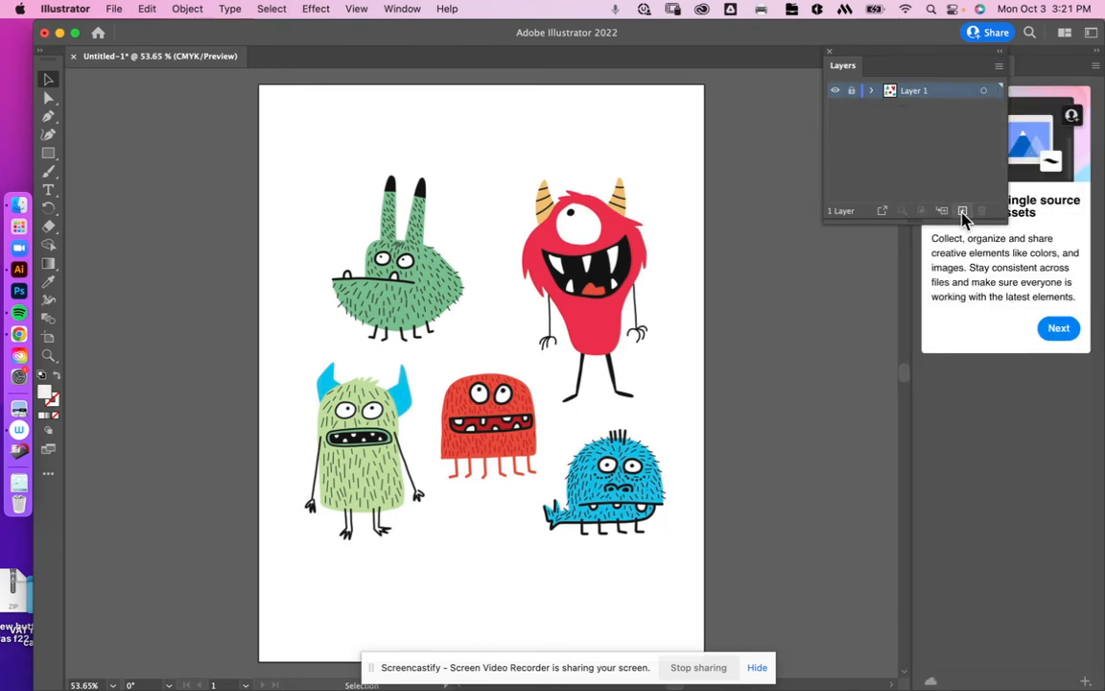
pyautogui.click(962, 211)
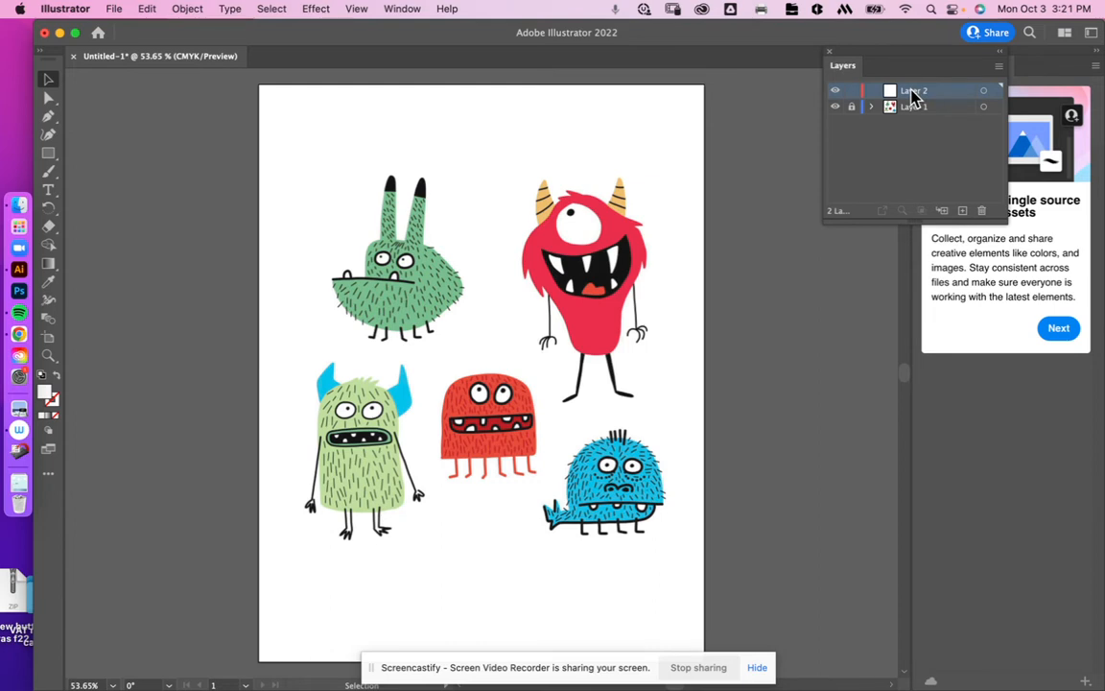
pyautogui.moveTo(609, 259)
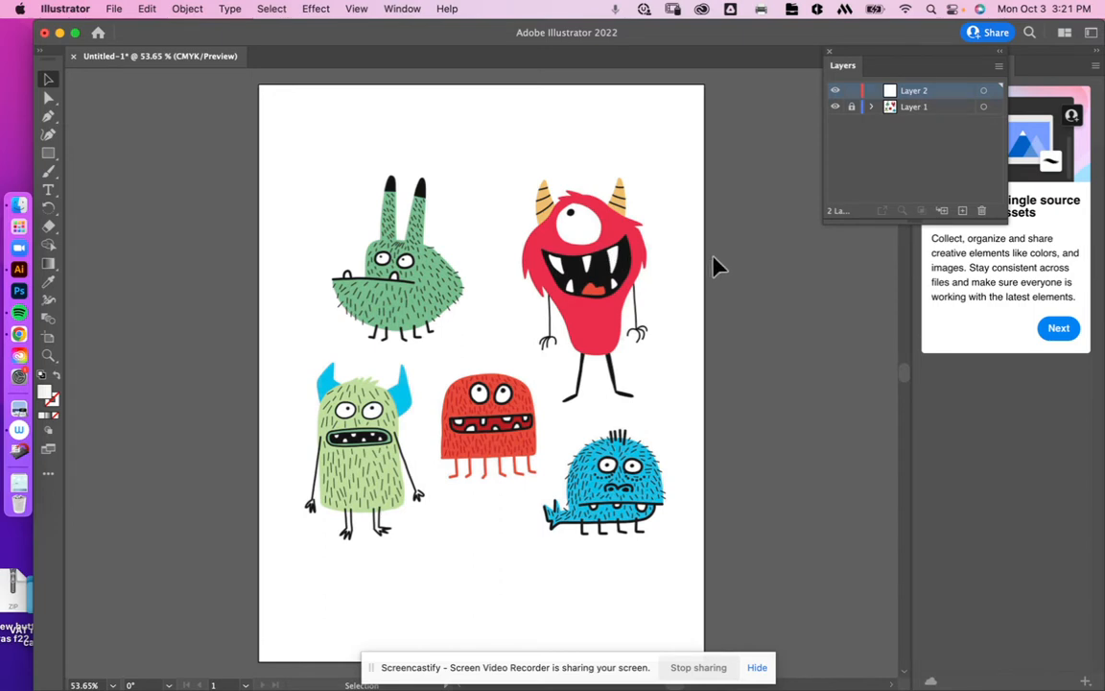
pyautogui.moveTo(777, 171)
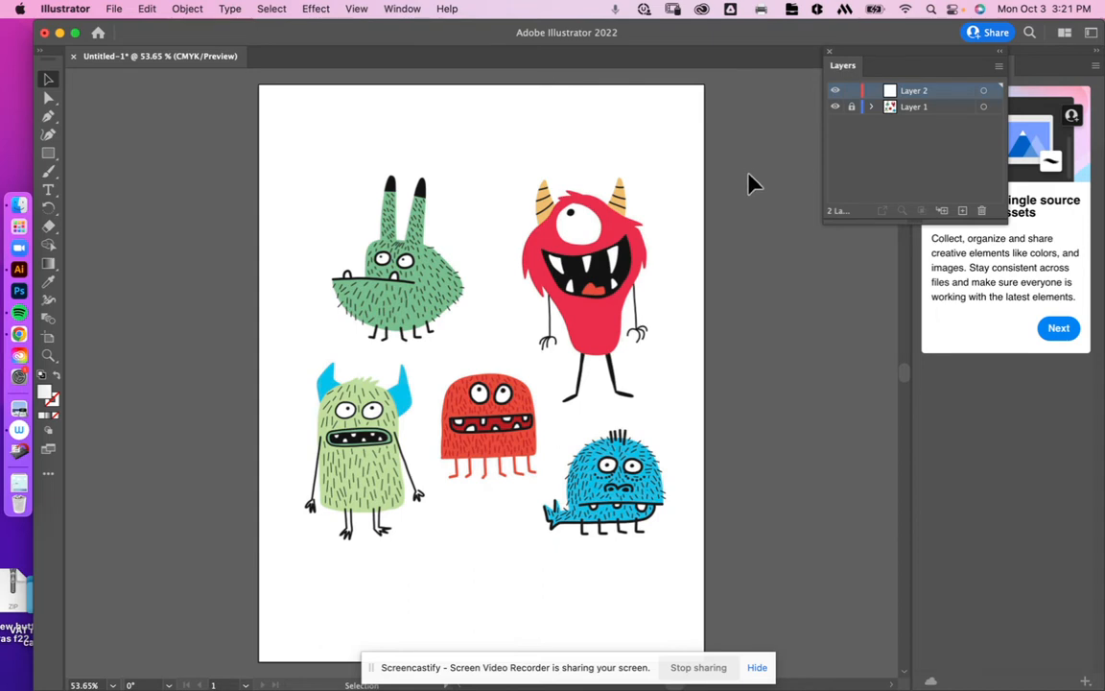
pyautogui.moveTo(750, 196)
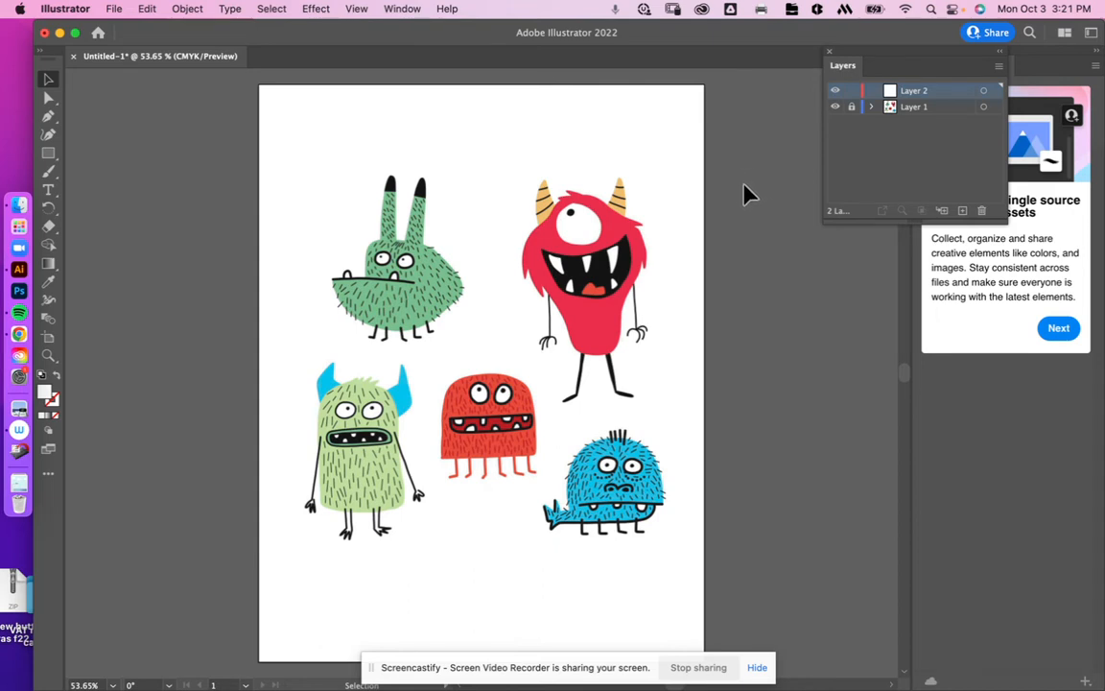
pyautogui.moveTo(744, 180)
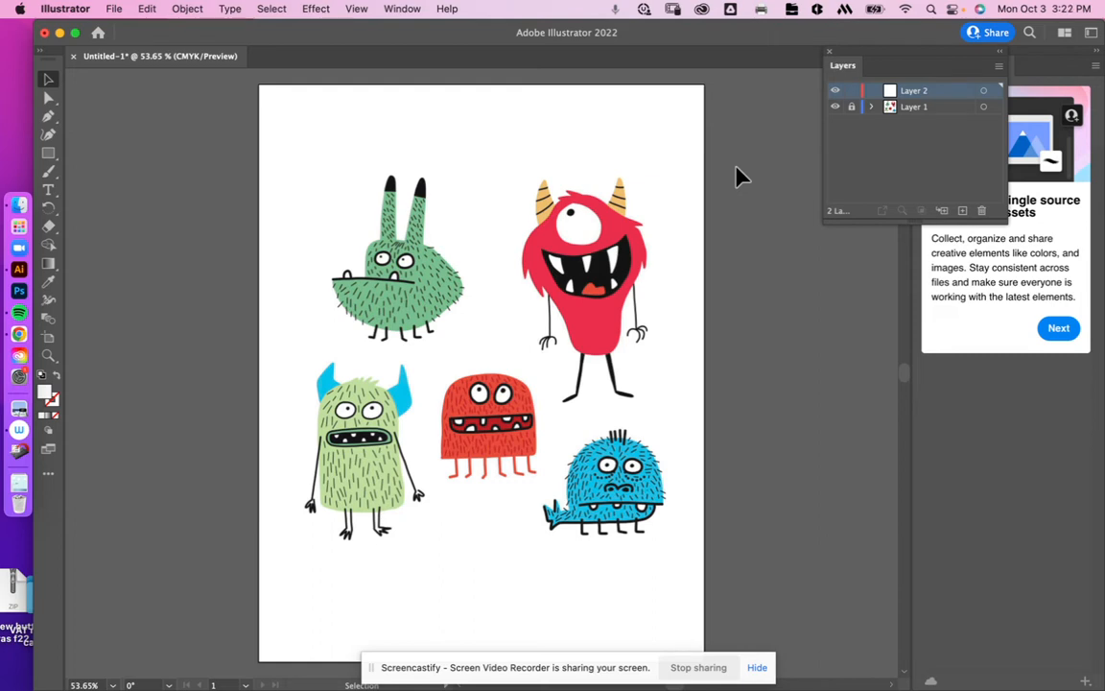
pyautogui.moveTo(50, 175)
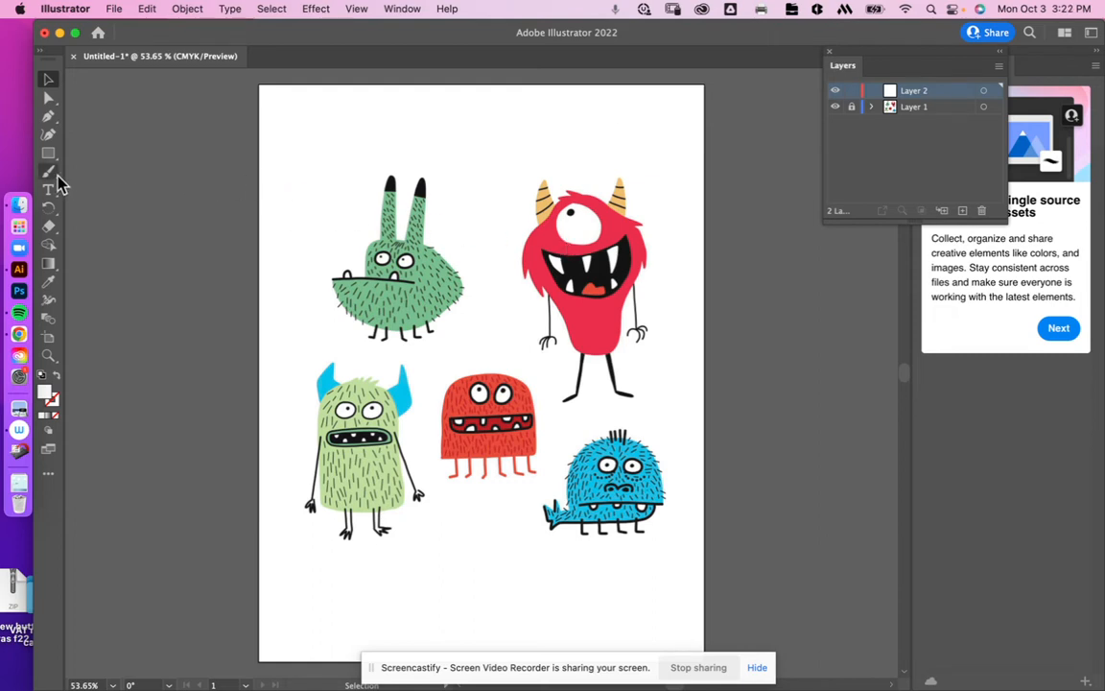
# Paintbrush-trace the red monster's hairy body, fill it purple, and move it right of the artboard
pyautogui.click(48, 173)
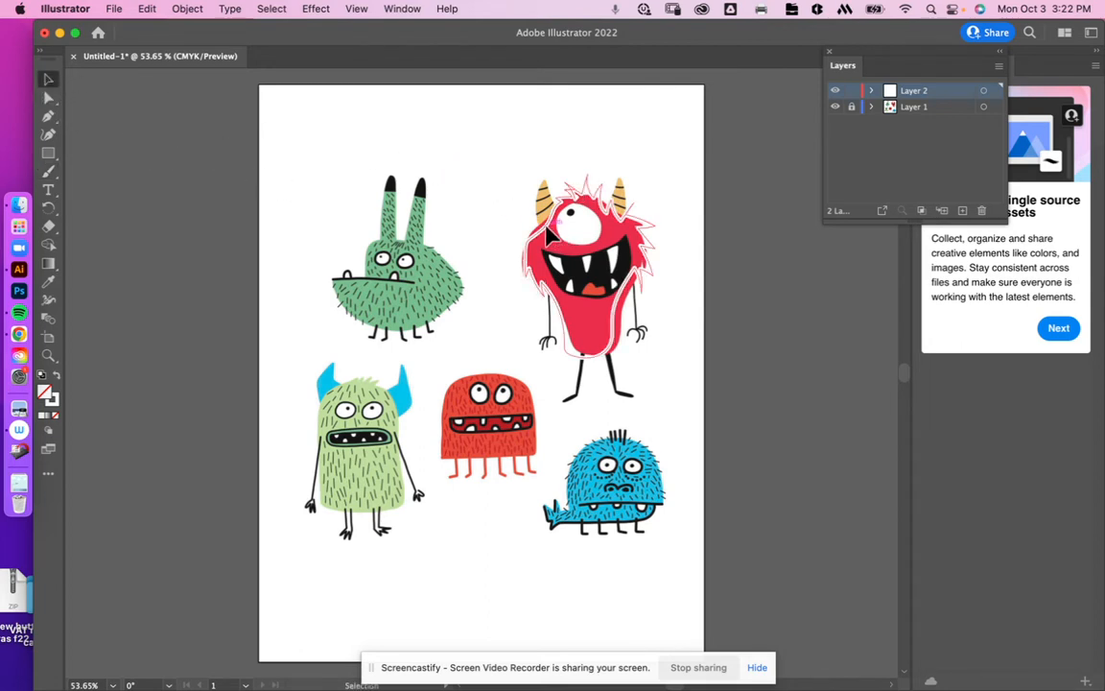
pyautogui.click(561, 235)
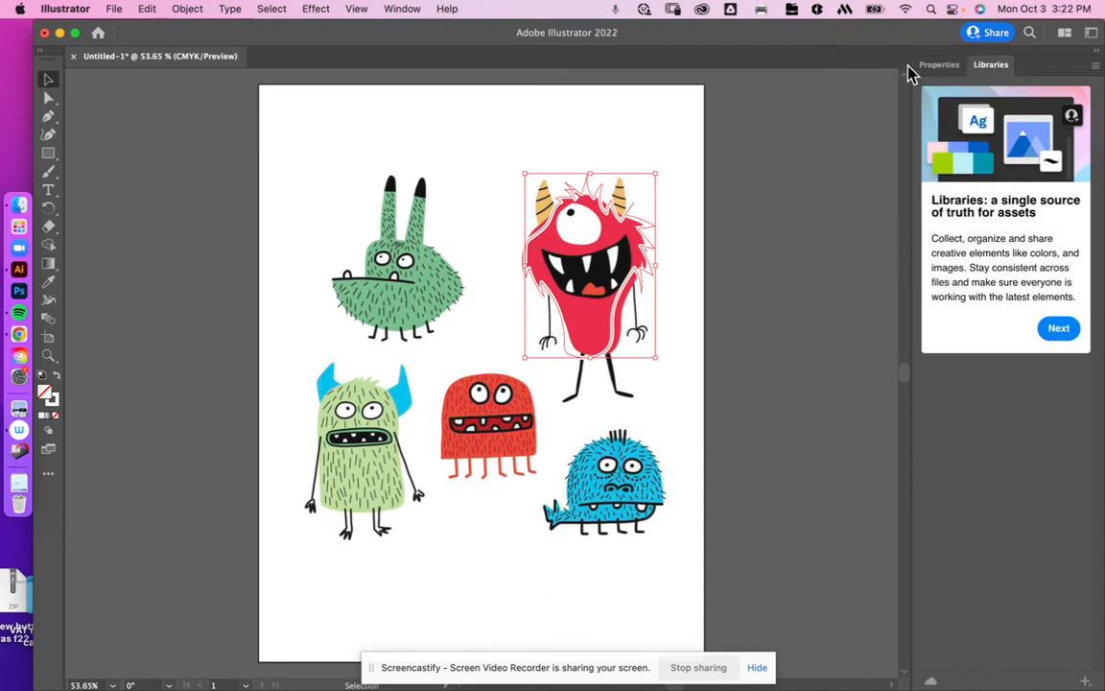
pyautogui.click(938, 64)
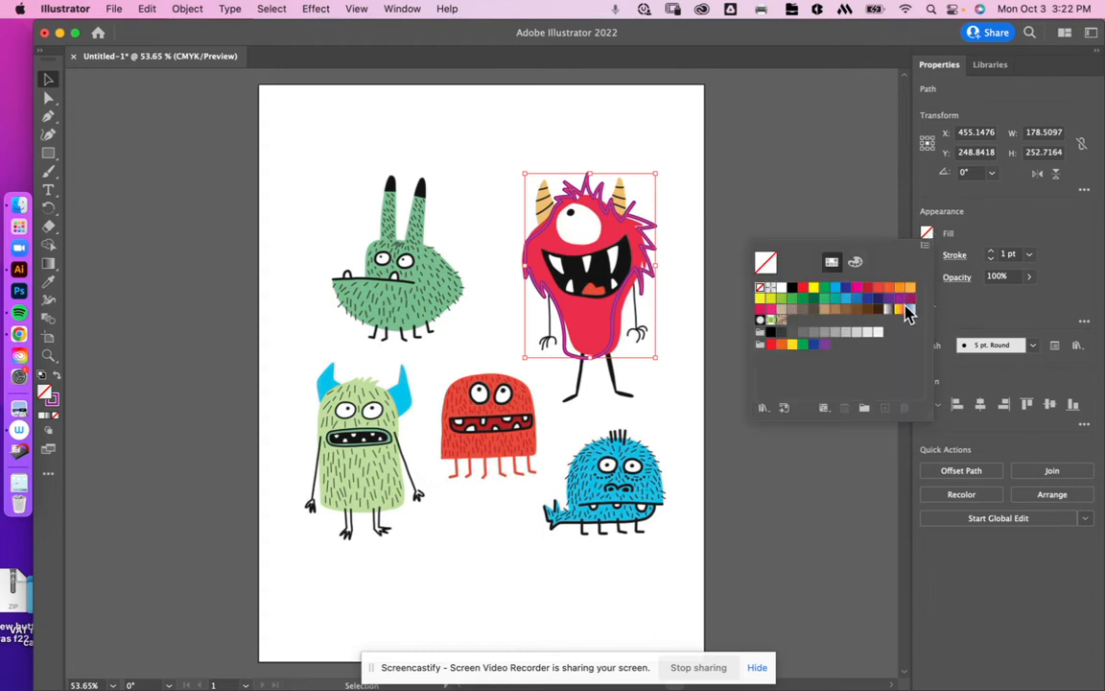
pyautogui.click(907, 309)
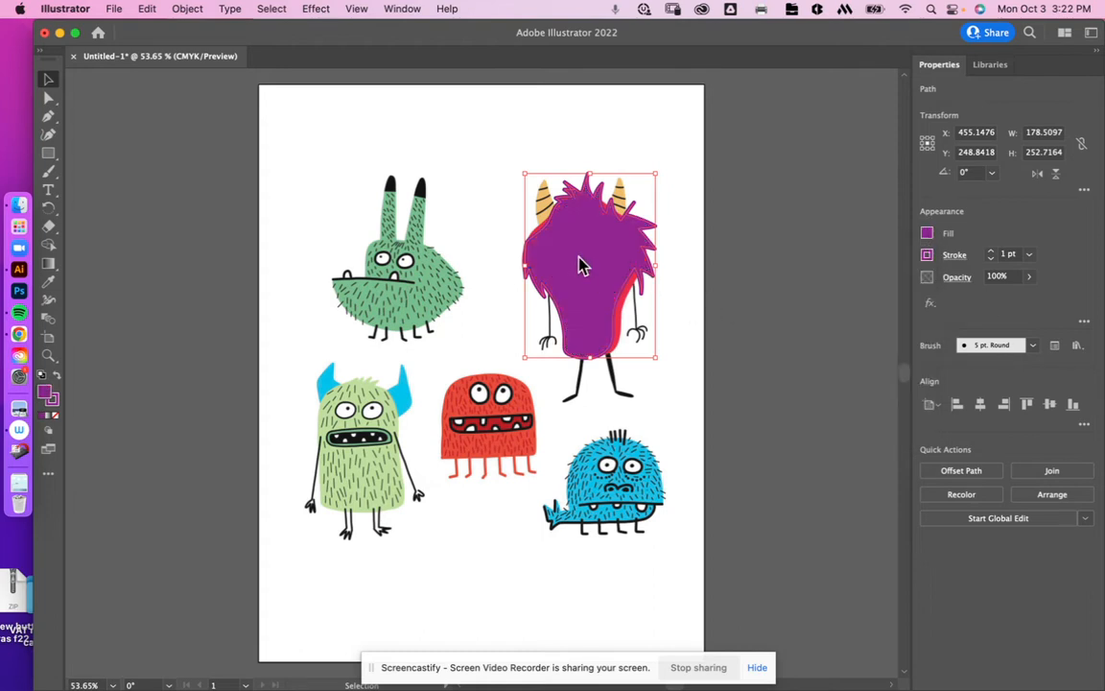
pyautogui.moveTo(585, 269); pyautogui.dragTo(763, 298)
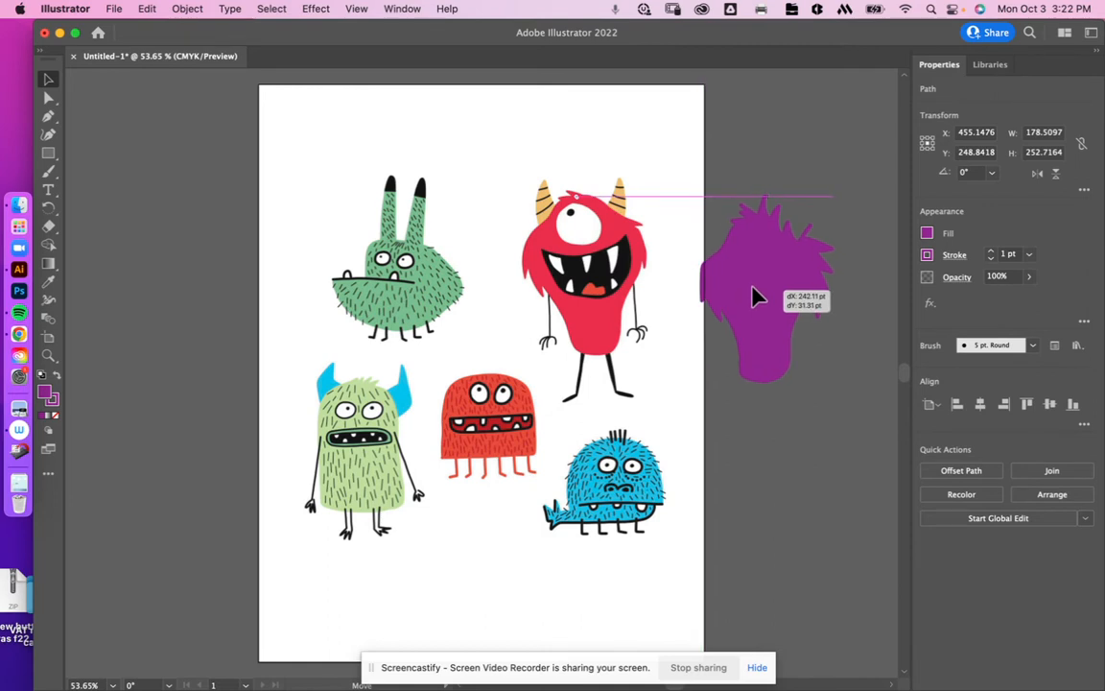
pyautogui.moveTo(758, 296); pyautogui.dragTo(772, 283)
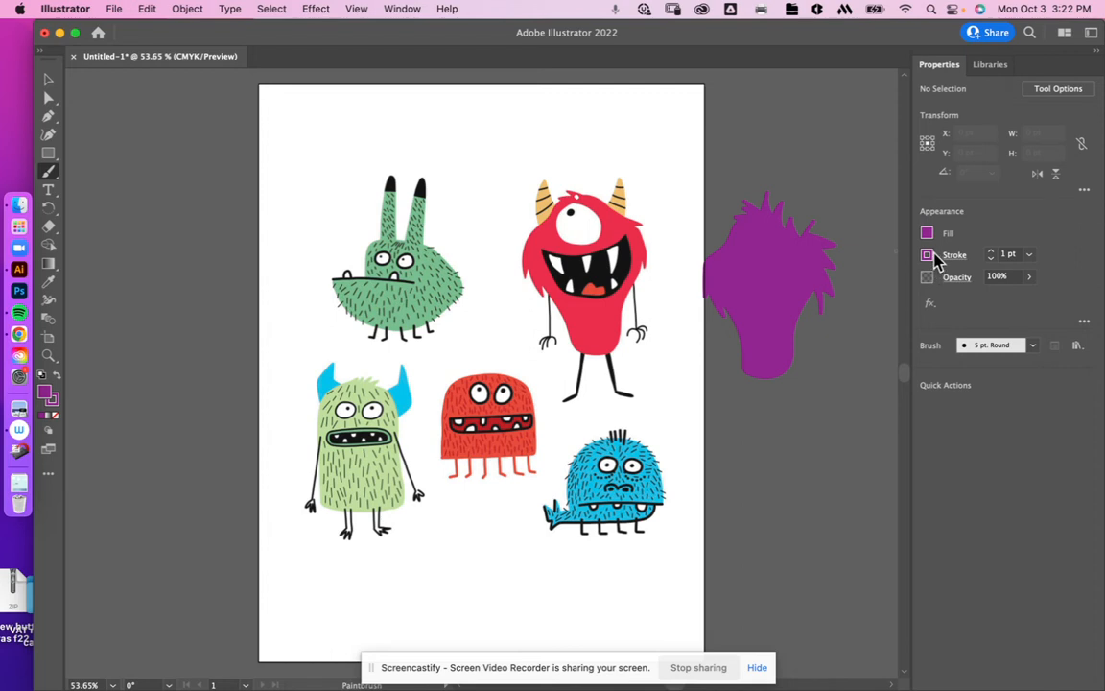
# Fill the traced mouth shape black and drag it onto the purple monster
pyautogui.click(927, 254)
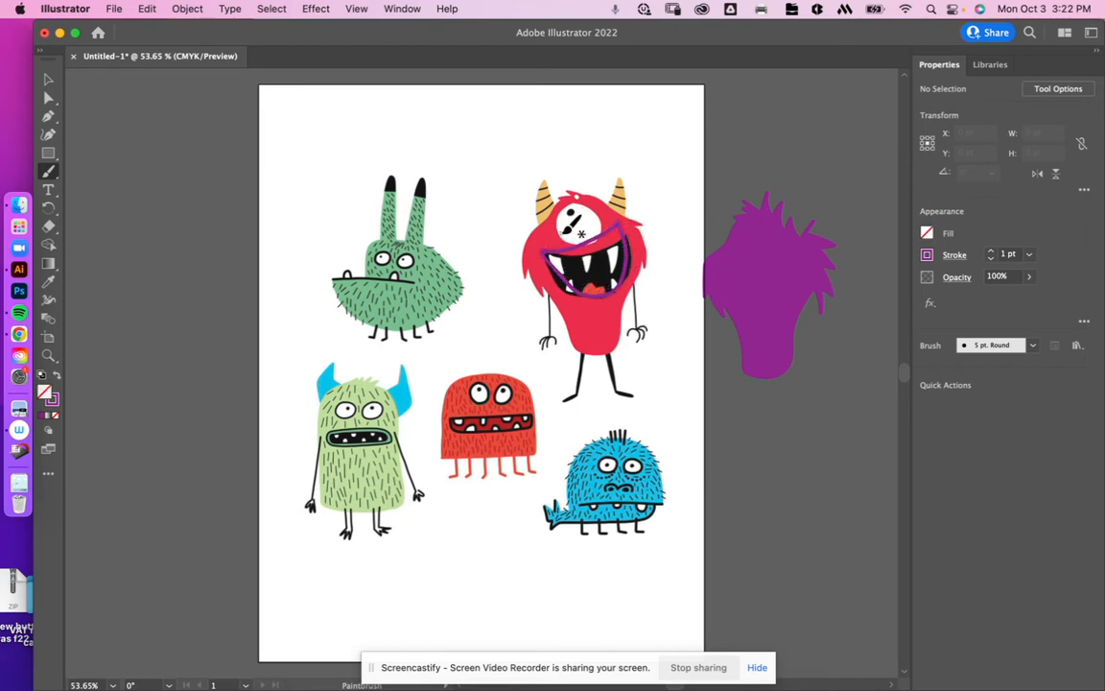
pyautogui.click(927, 232)
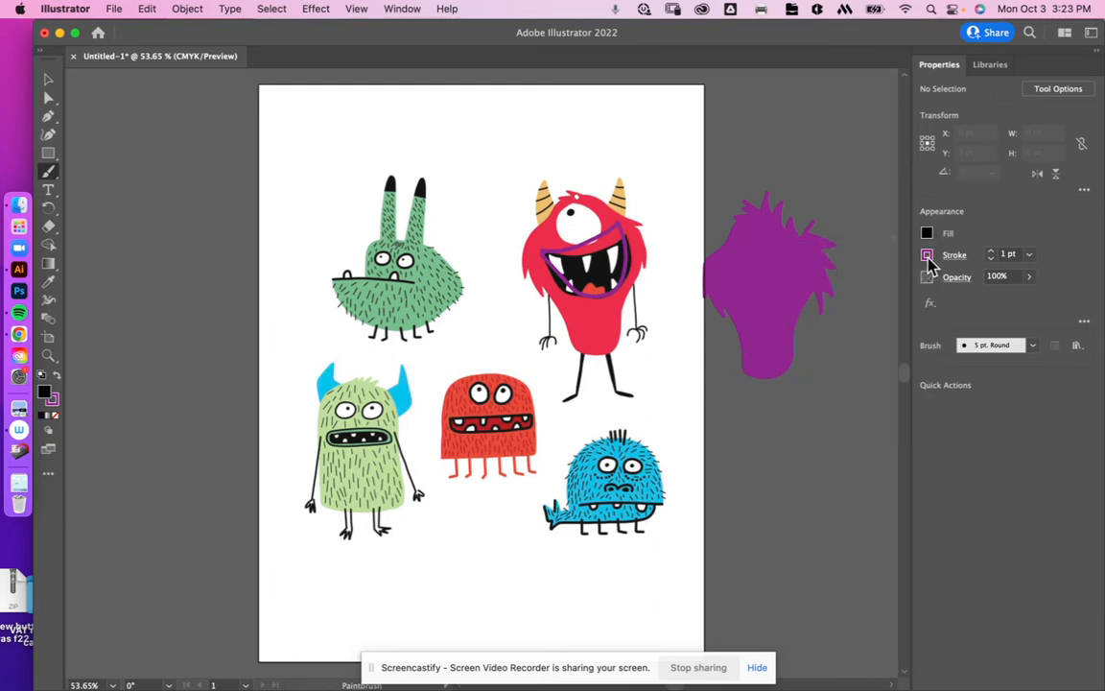
pyautogui.click(926, 254)
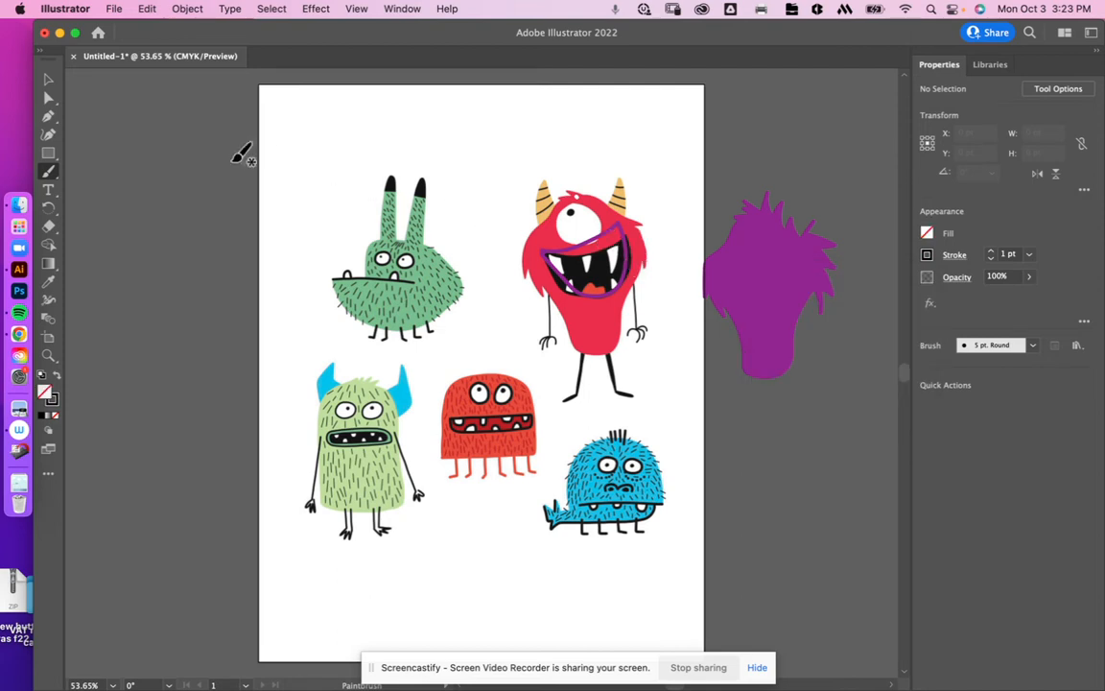
pyautogui.click(48, 80)
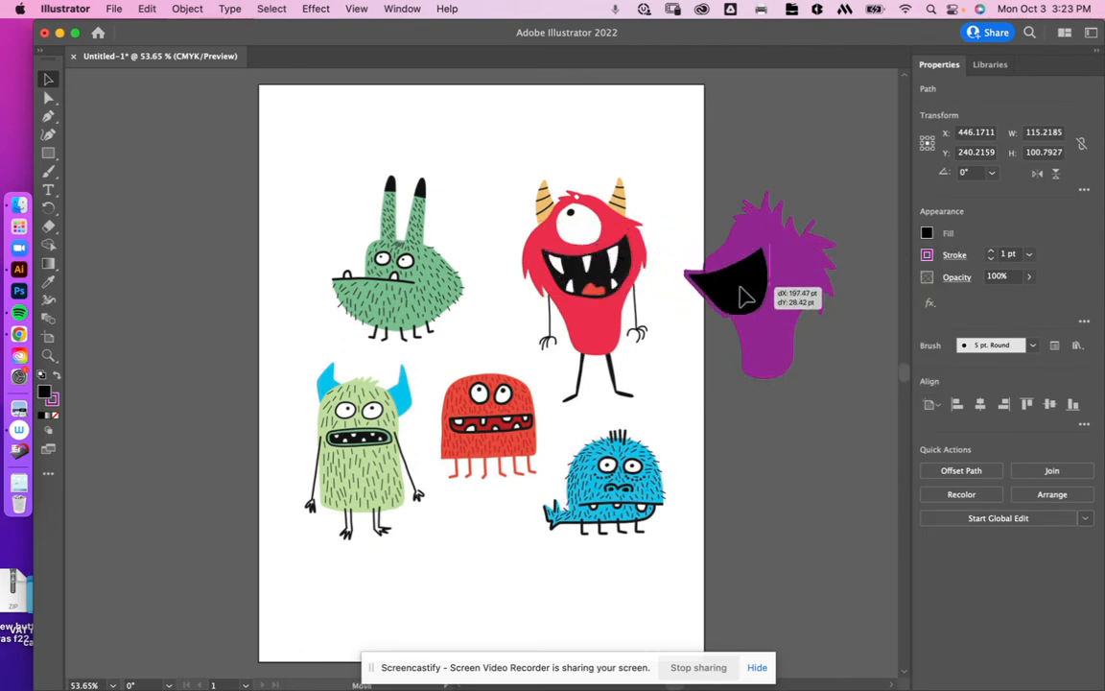
pyautogui.moveTo(739, 293); pyautogui.dragTo(758, 288)
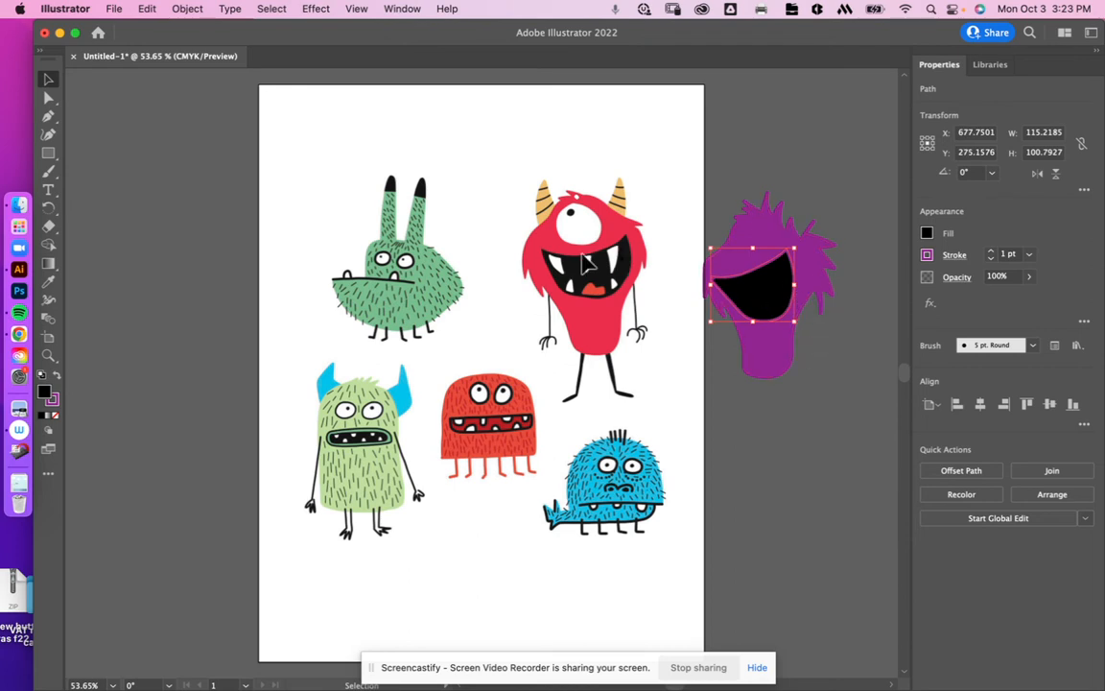
pyautogui.moveTo(49, 173)
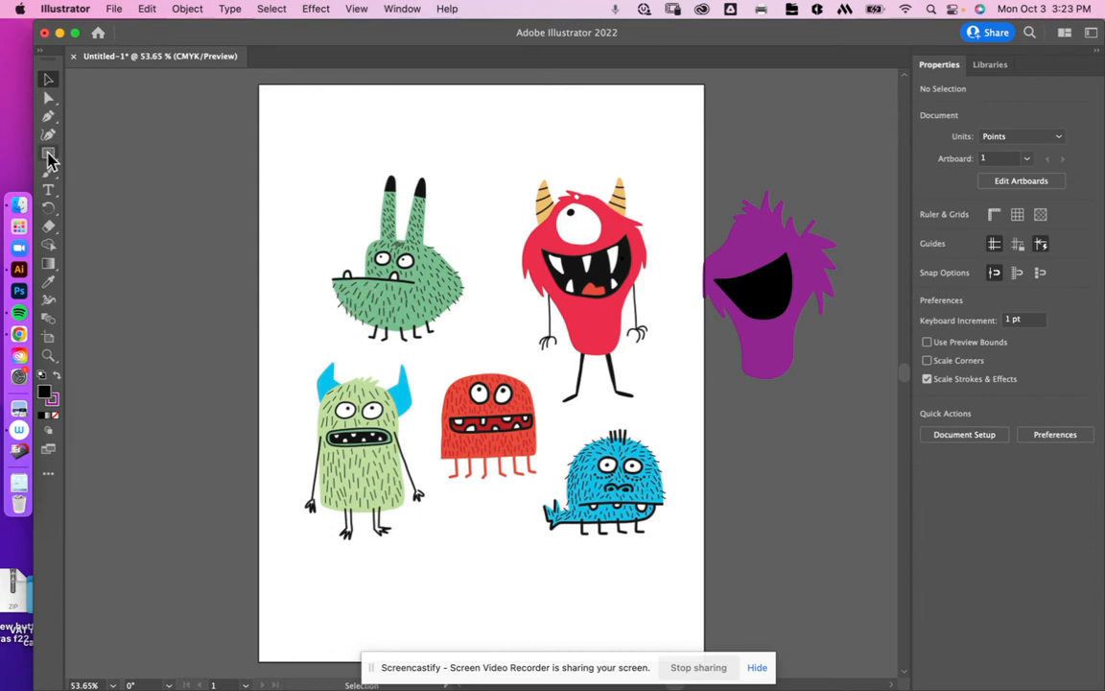
# Draw a tall ellipse between the green and red monsters, reshape it, and fill it blue
pyautogui.click(49, 153)
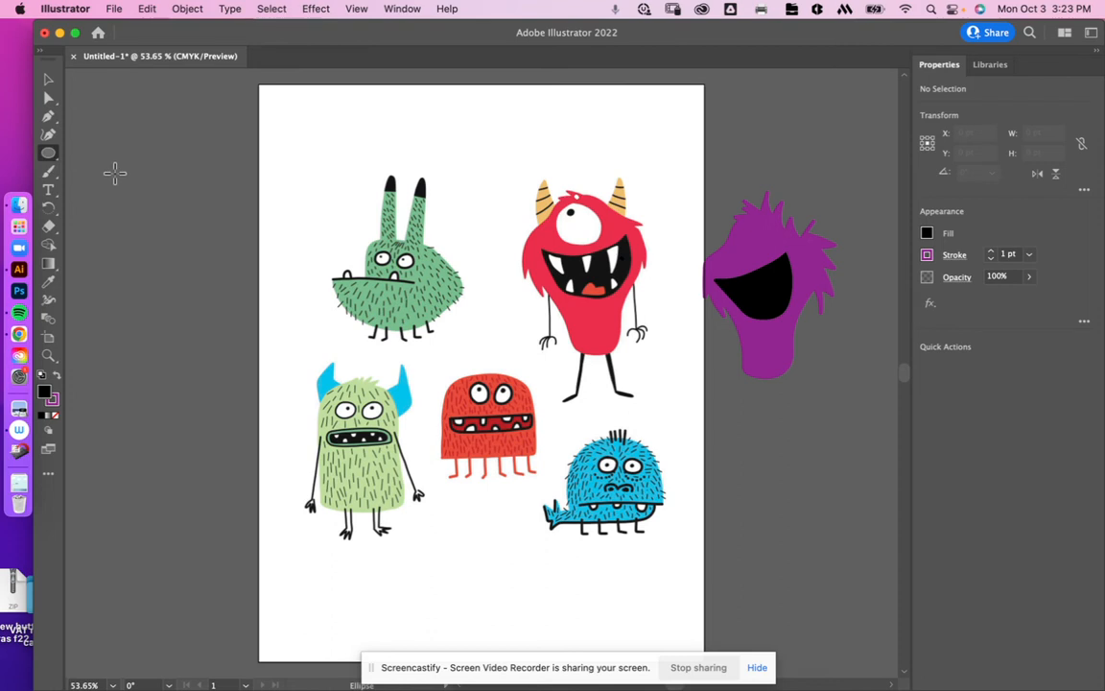
pyautogui.moveTo(542, 183); pyautogui.dragTo(673, 384)
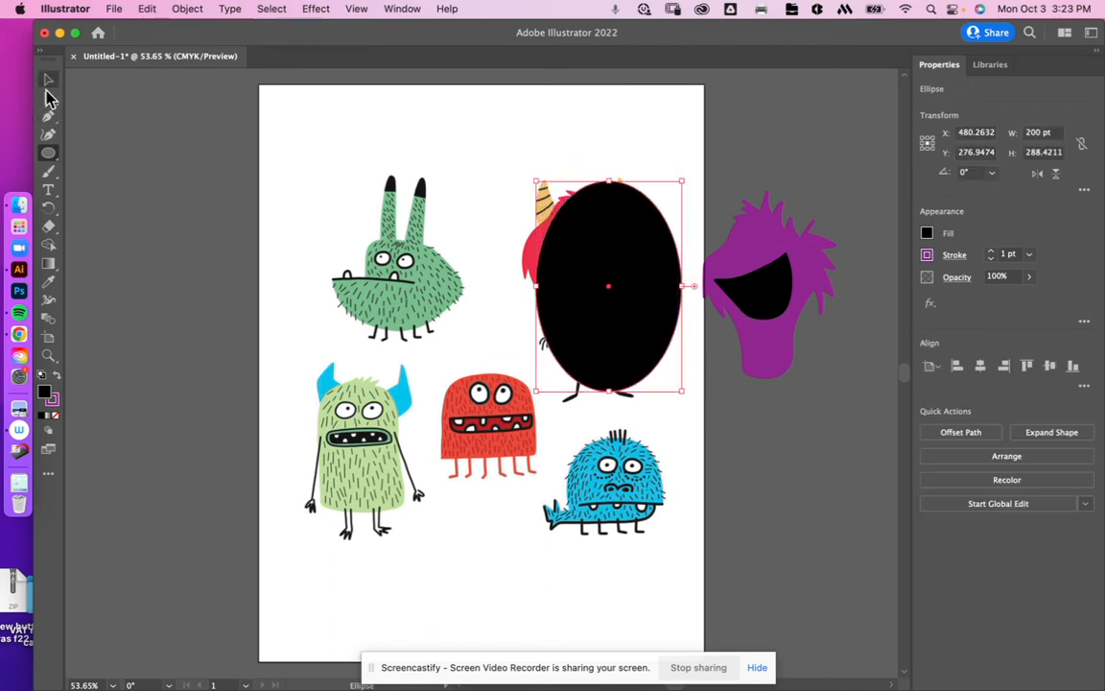
pyautogui.click(49, 96)
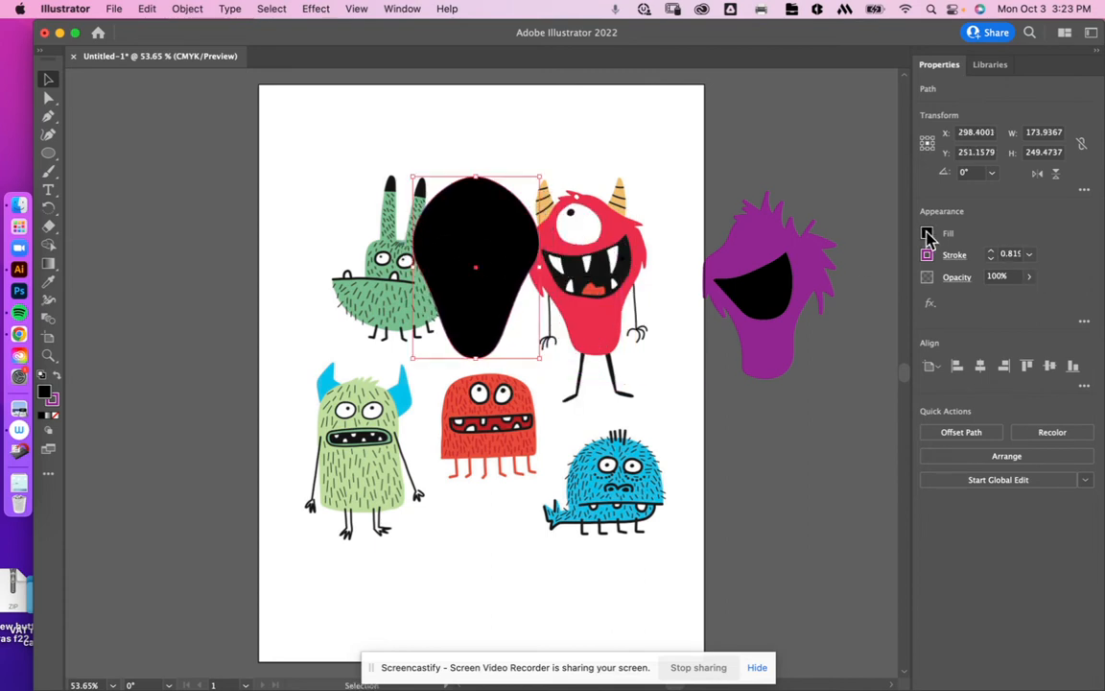
pyautogui.click(927, 232)
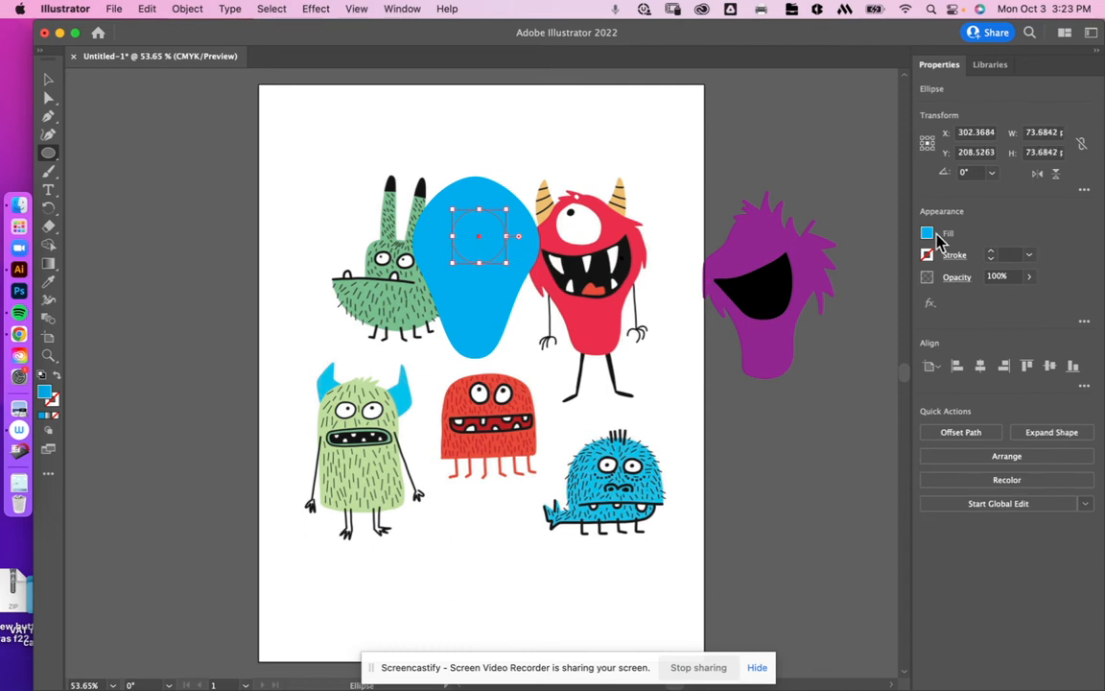
# Add a white eye circle with a small black pupil dragged inside it, then deselect
pyautogui.click(927, 233)
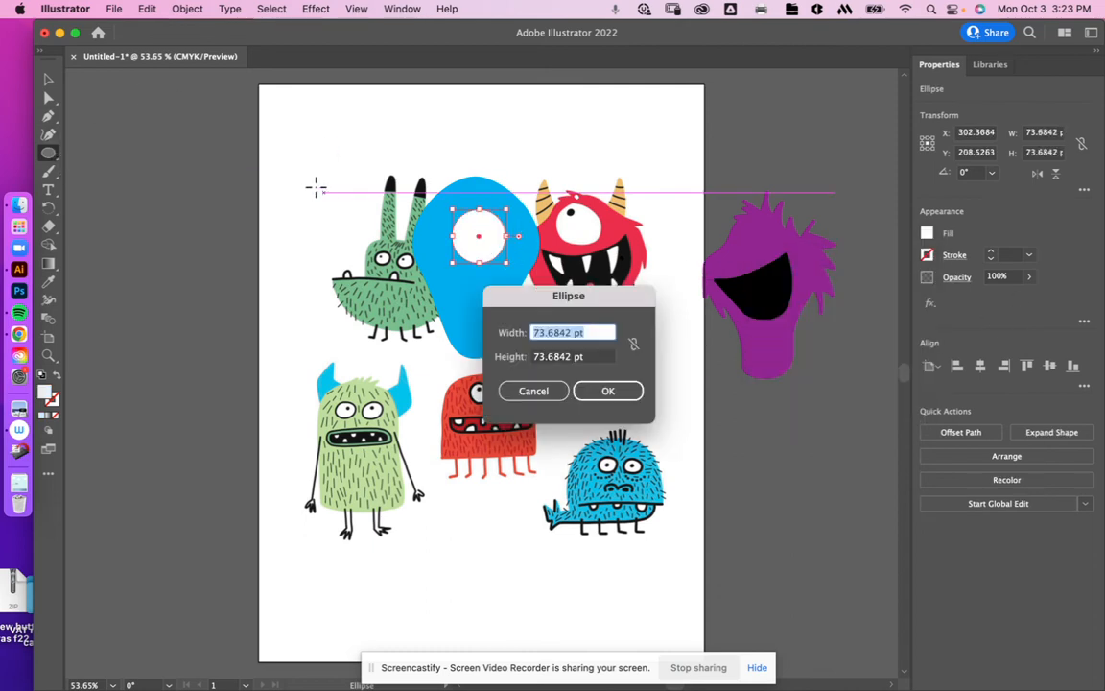
pyautogui.moveTo(341, 213)
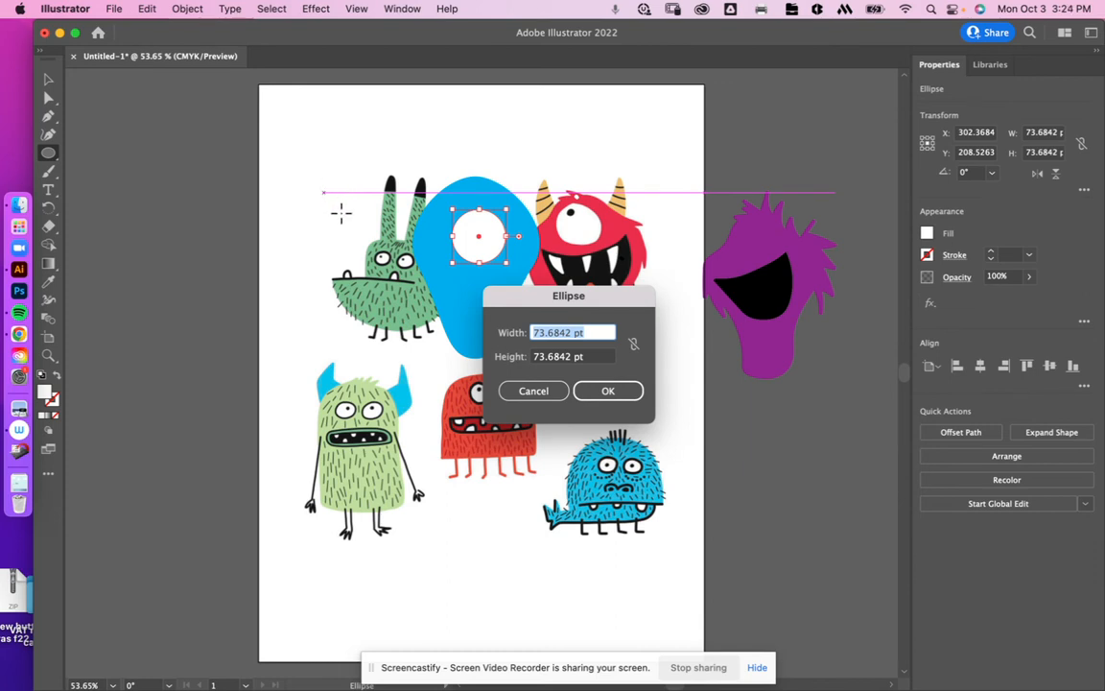
pyautogui.click(609, 391)
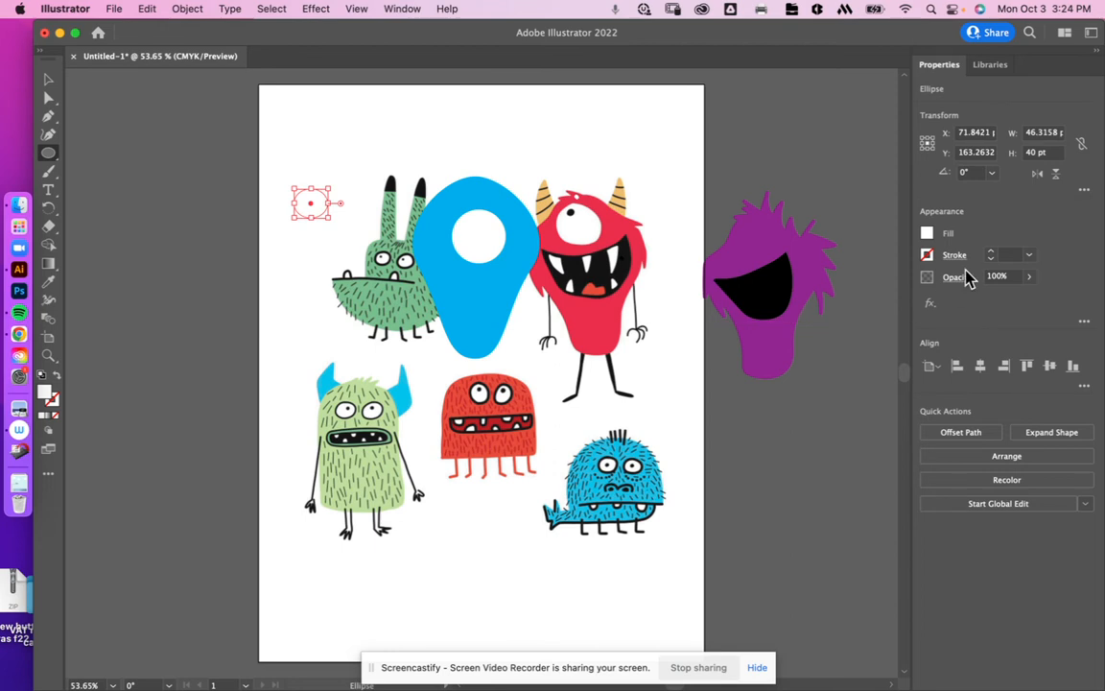
pyautogui.click(927, 232)
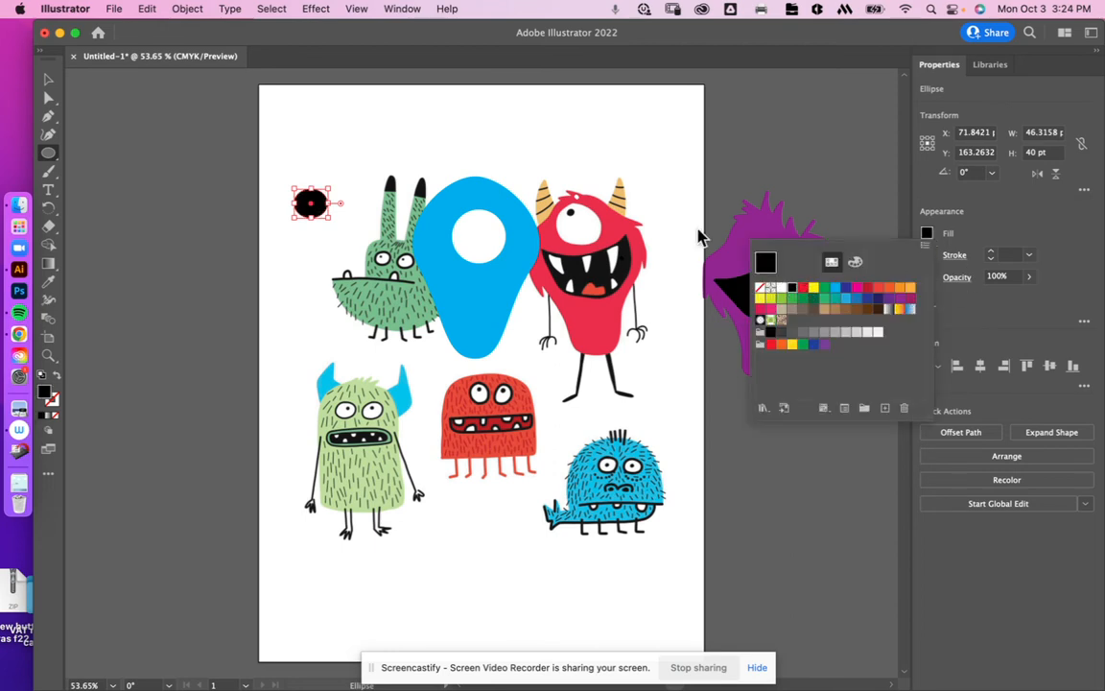
pyautogui.moveTo(50, 82)
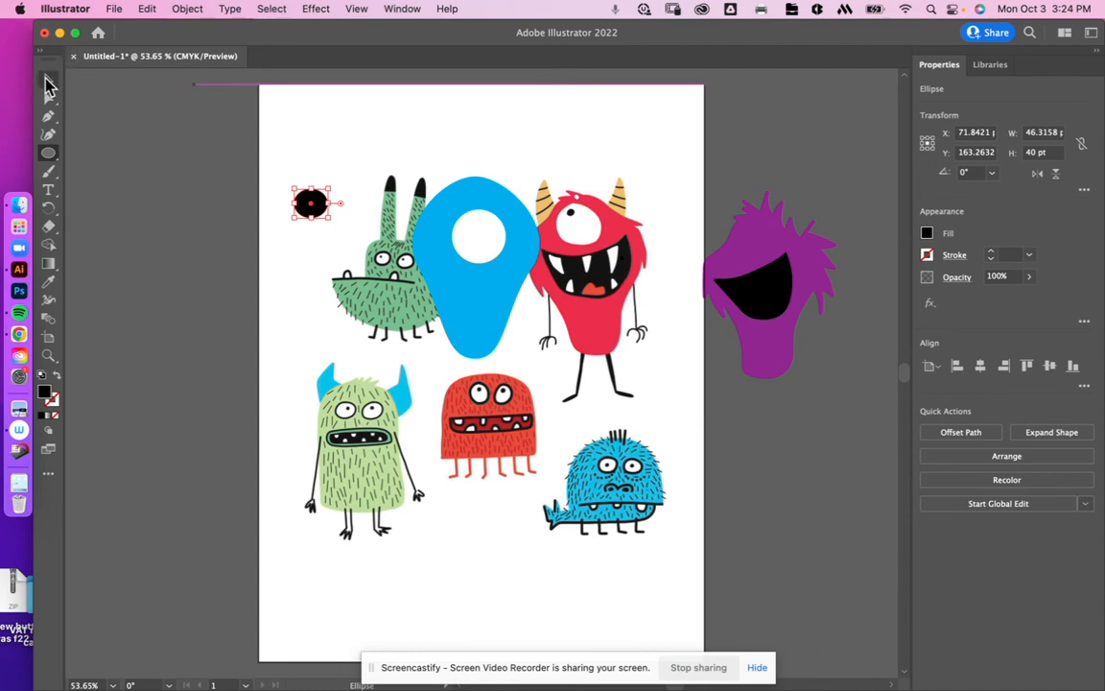
pyautogui.moveTo(312, 202); pyautogui.dragTo(441, 238)
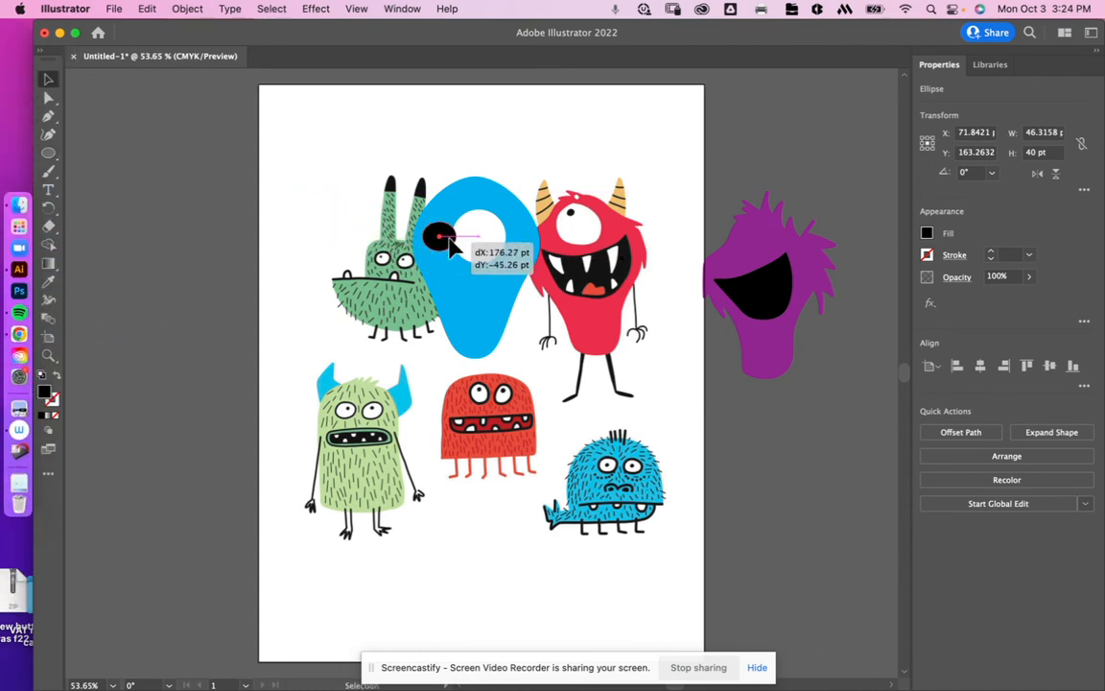
pyautogui.moveTo(439, 237); pyautogui.dragTo(480, 240)
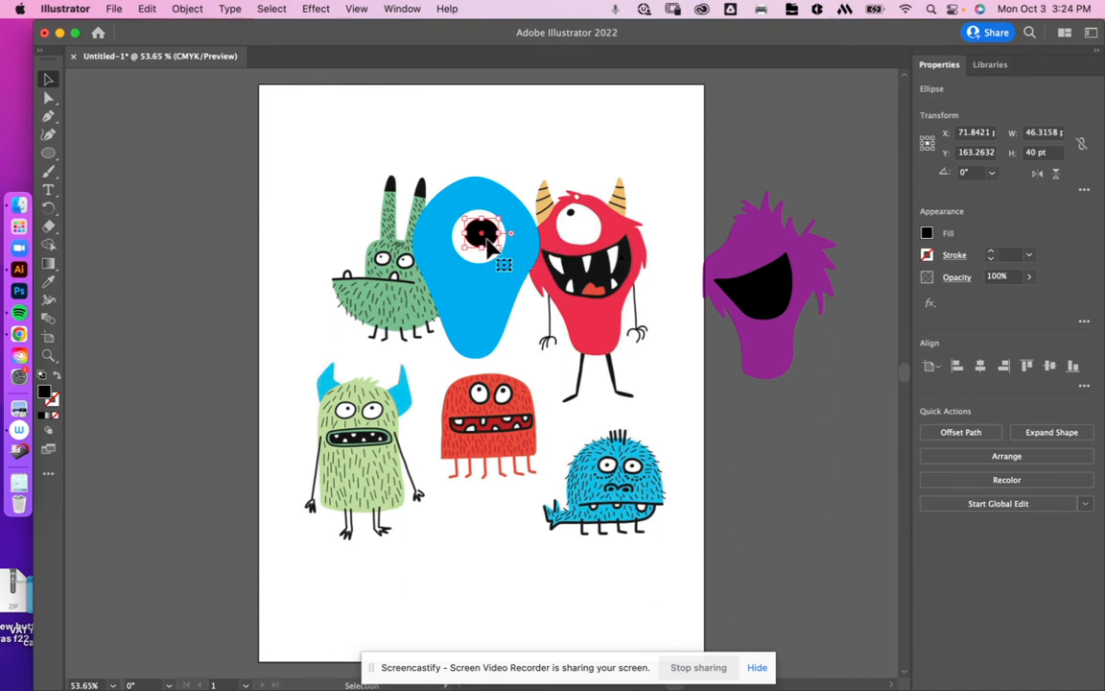
pyautogui.click(178, 142)
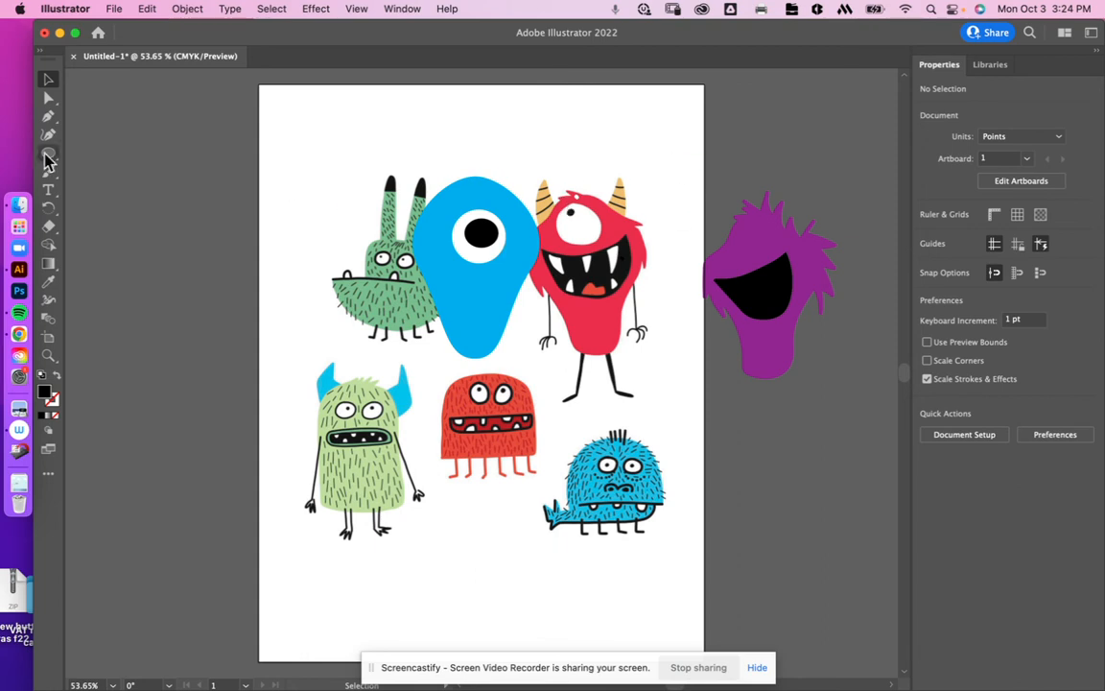
# Paint the blue monster's limbs and move the purple monster left of the artboard
pyautogui.click(48, 161)
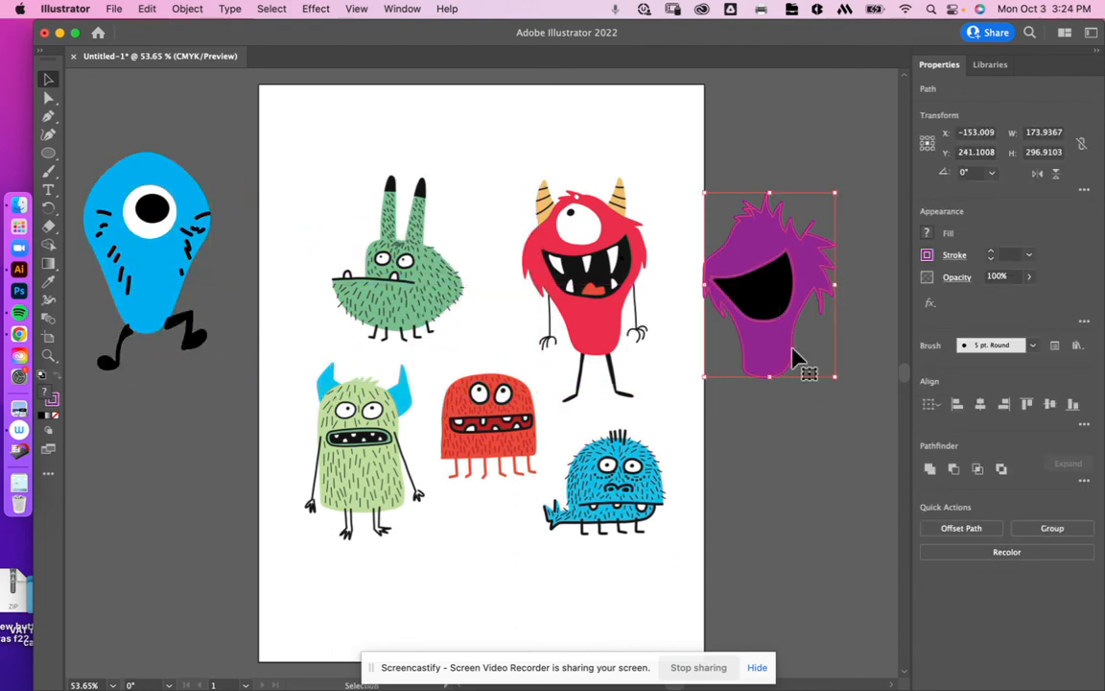
pyautogui.moveTo(768, 283); pyautogui.dragTo(178, 492)
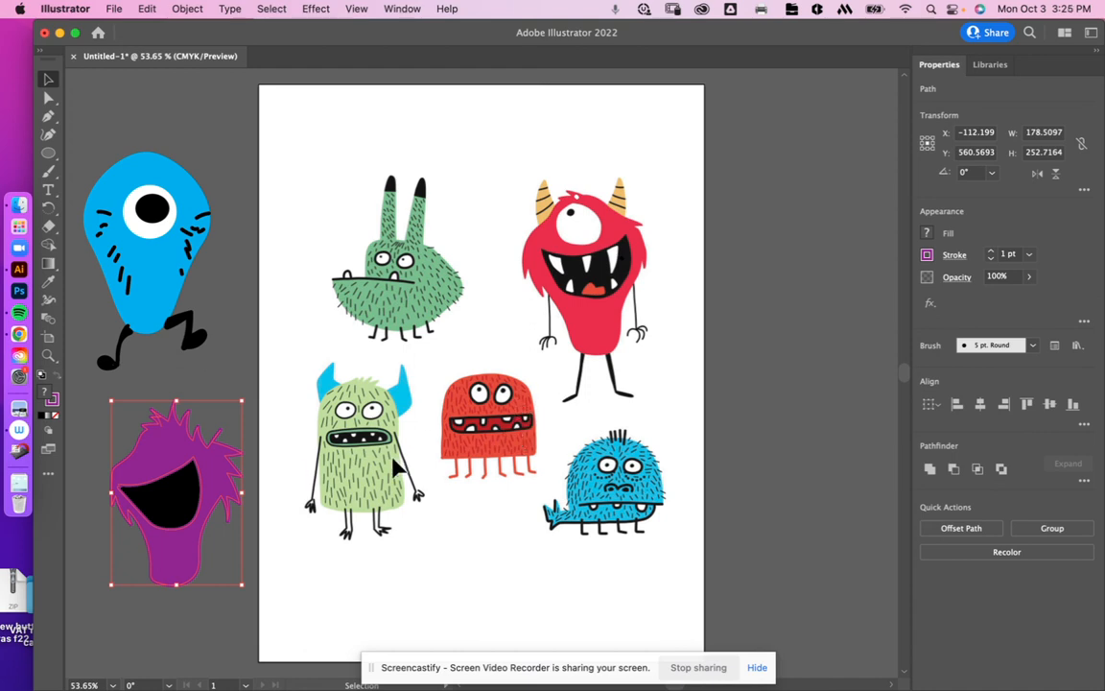
pyautogui.moveTo(243, 410)
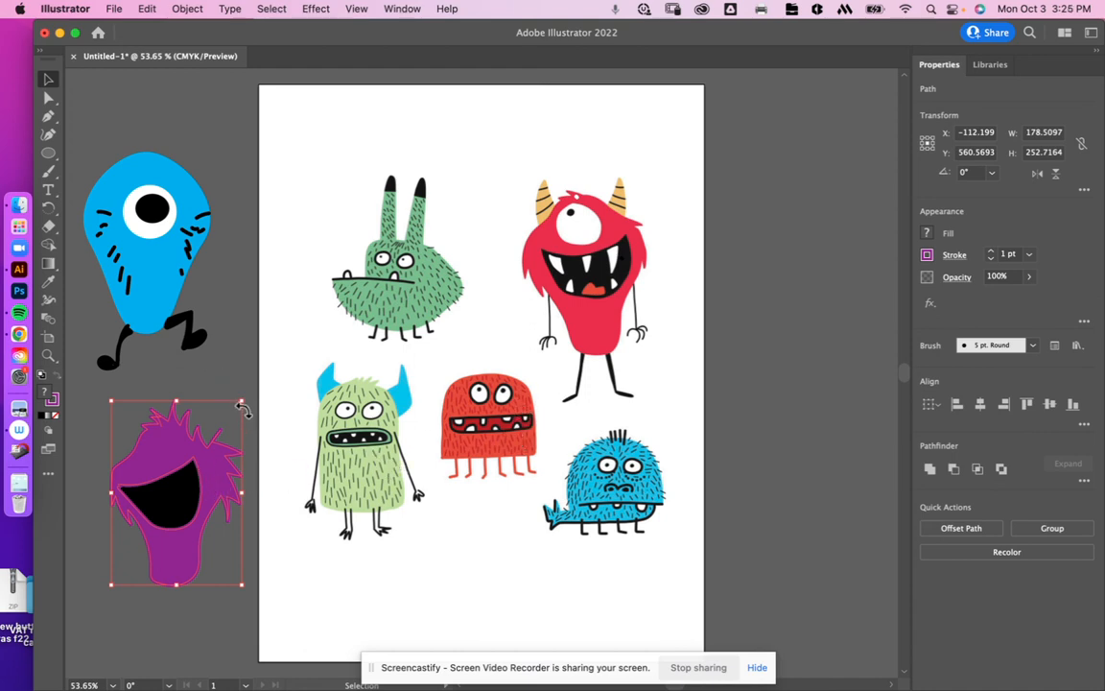
pyautogui.moveTo(248, 373)
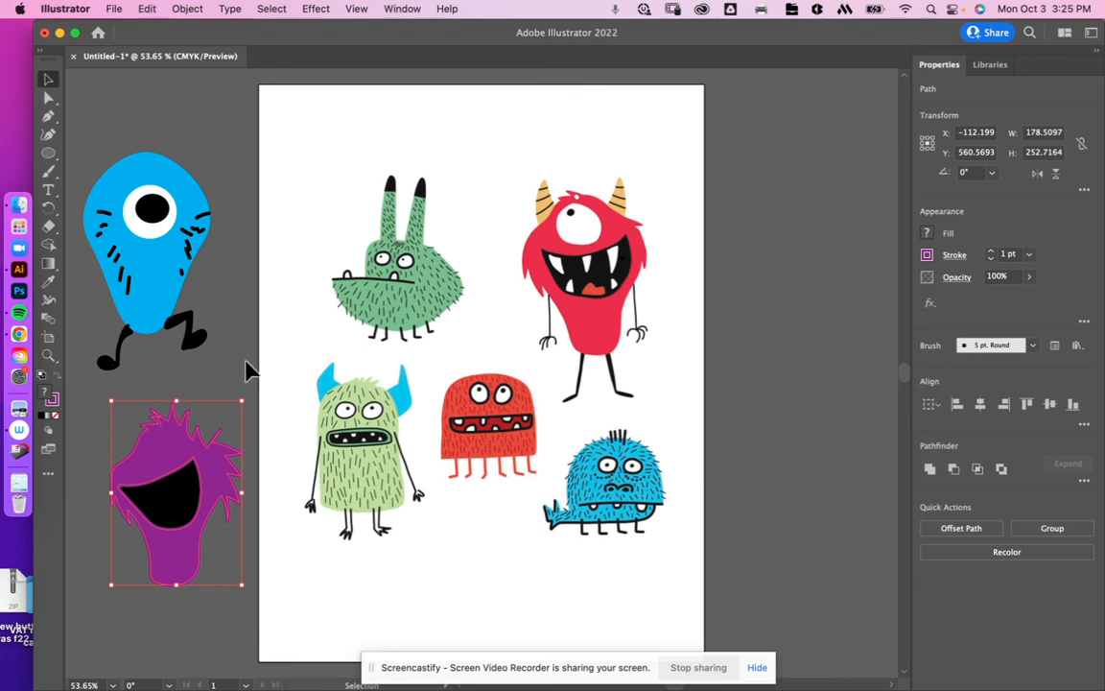
pyautogui.moveTo(329, 374)
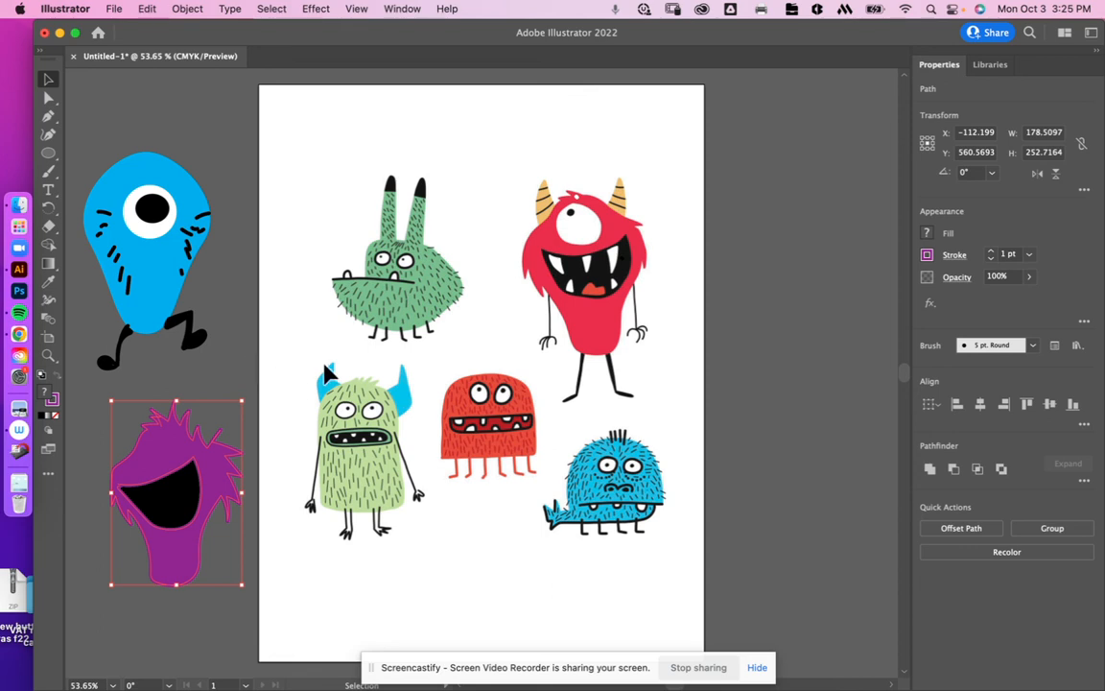